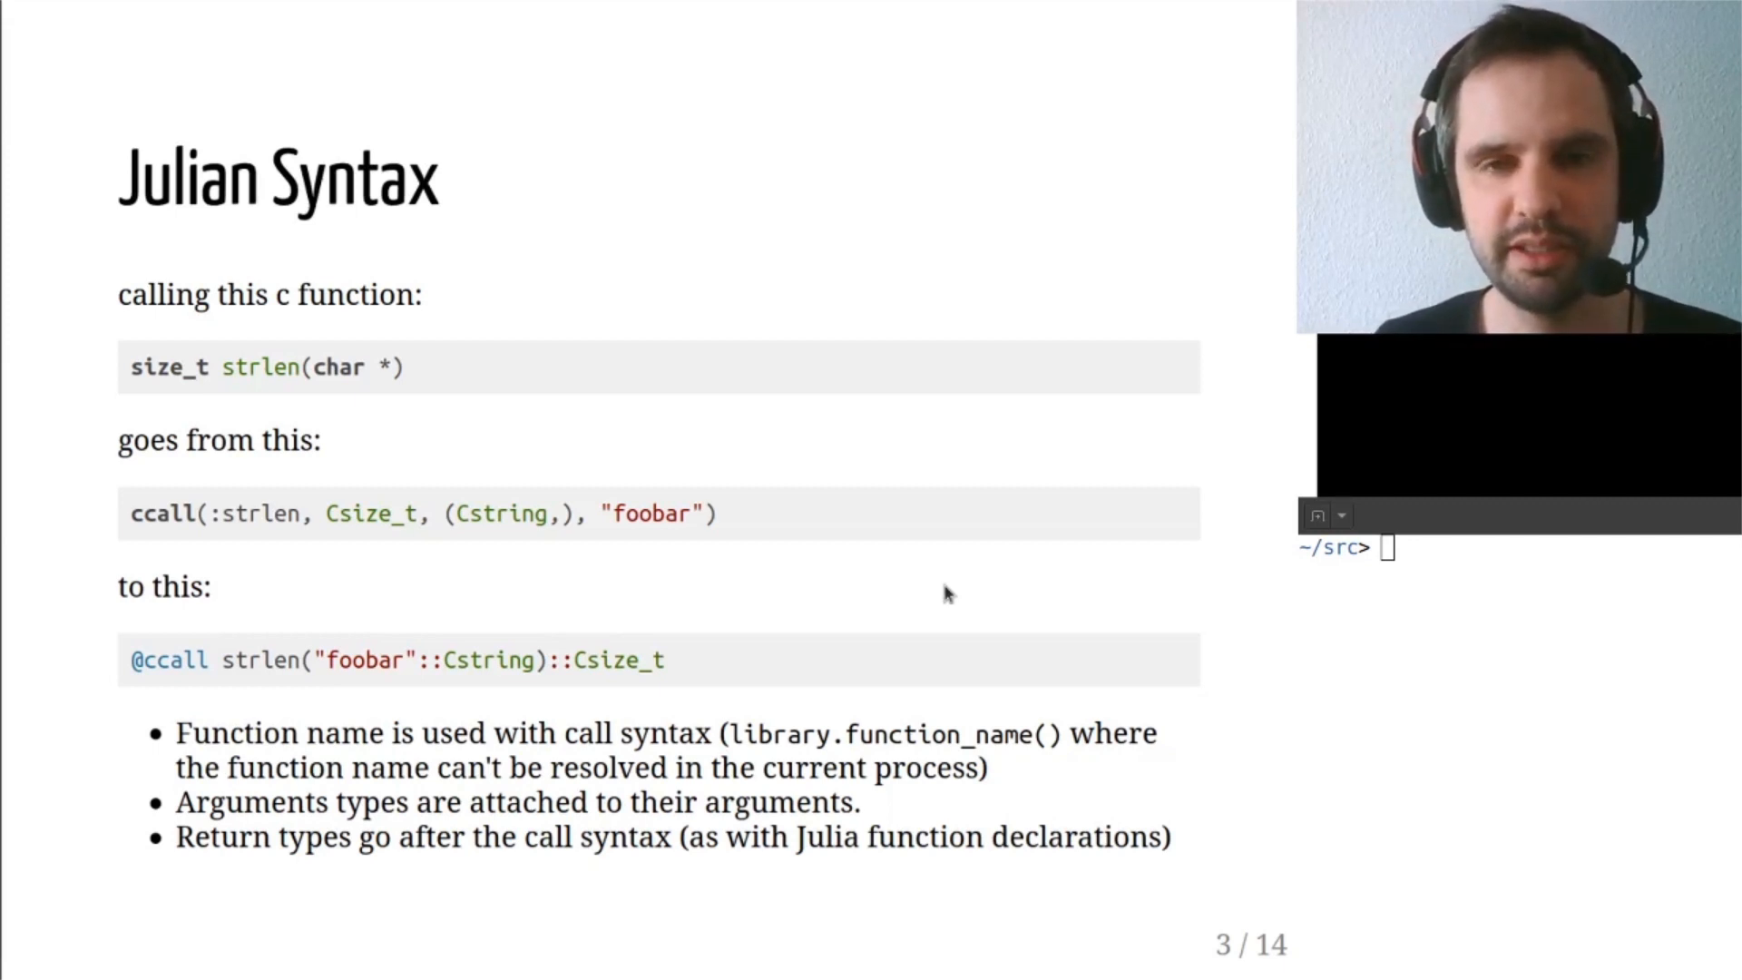
{"action": "mouse_move", "coordinate": [423, 412]}
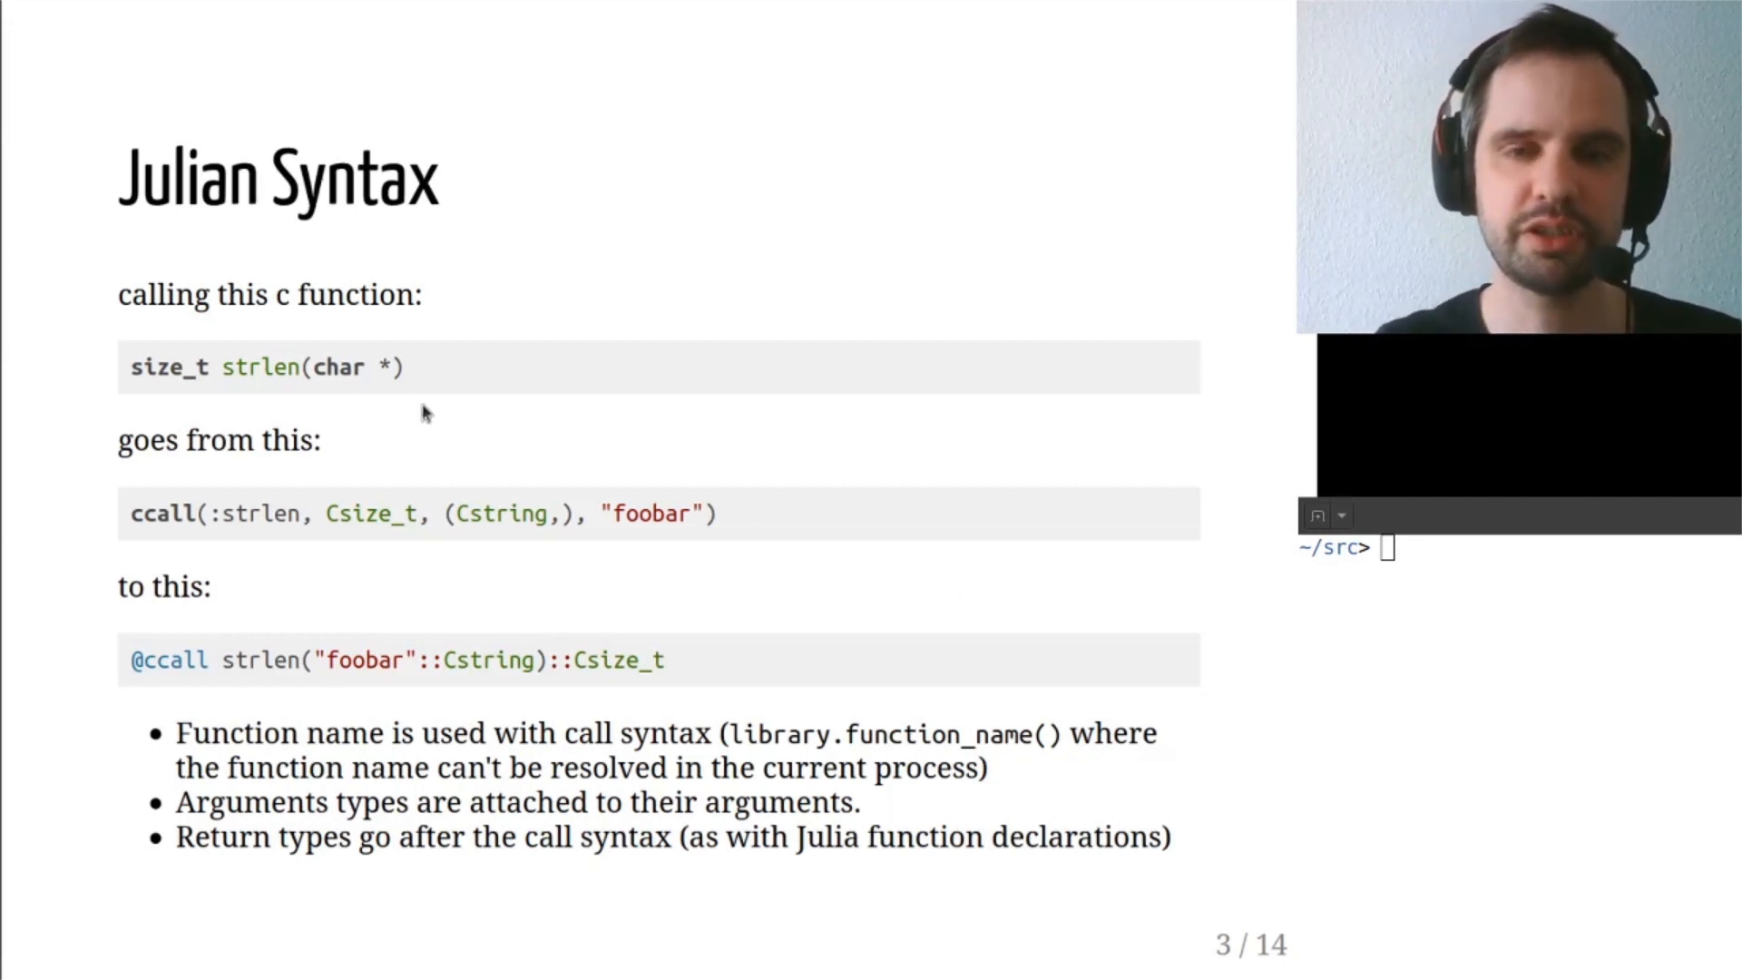
{"action": "mouse_move", "coordinate": [453, 372]}
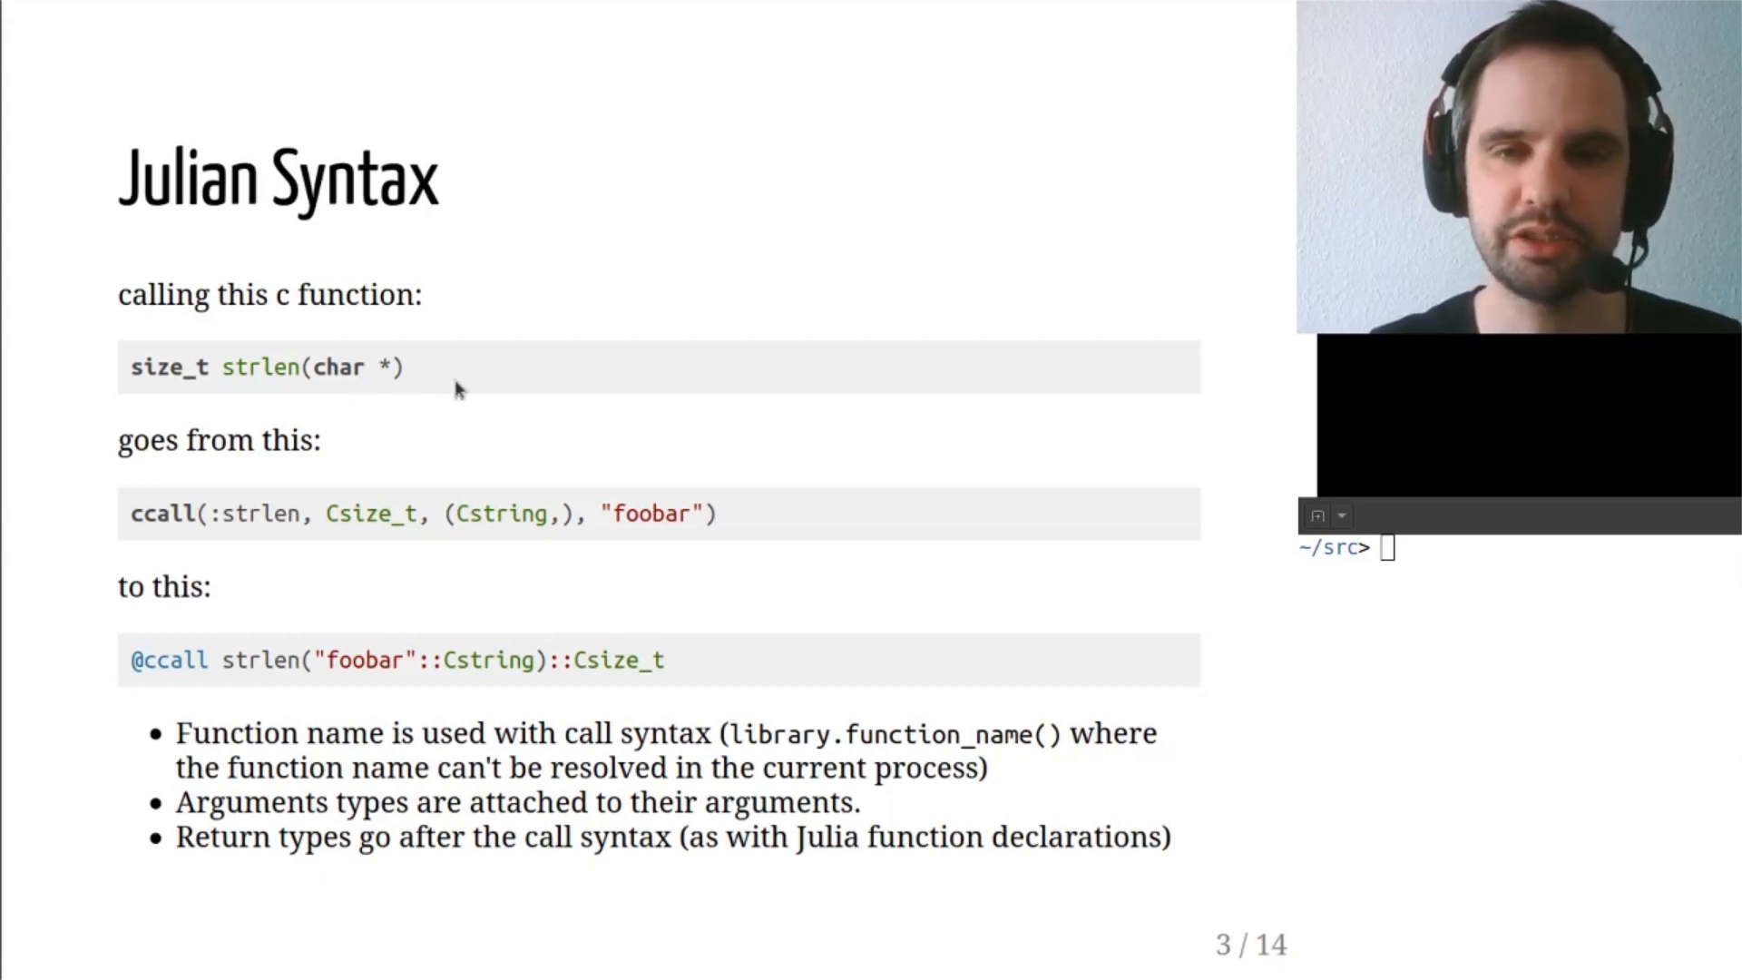
{"action": "mouse_move", "coordinate": [483, 387]}
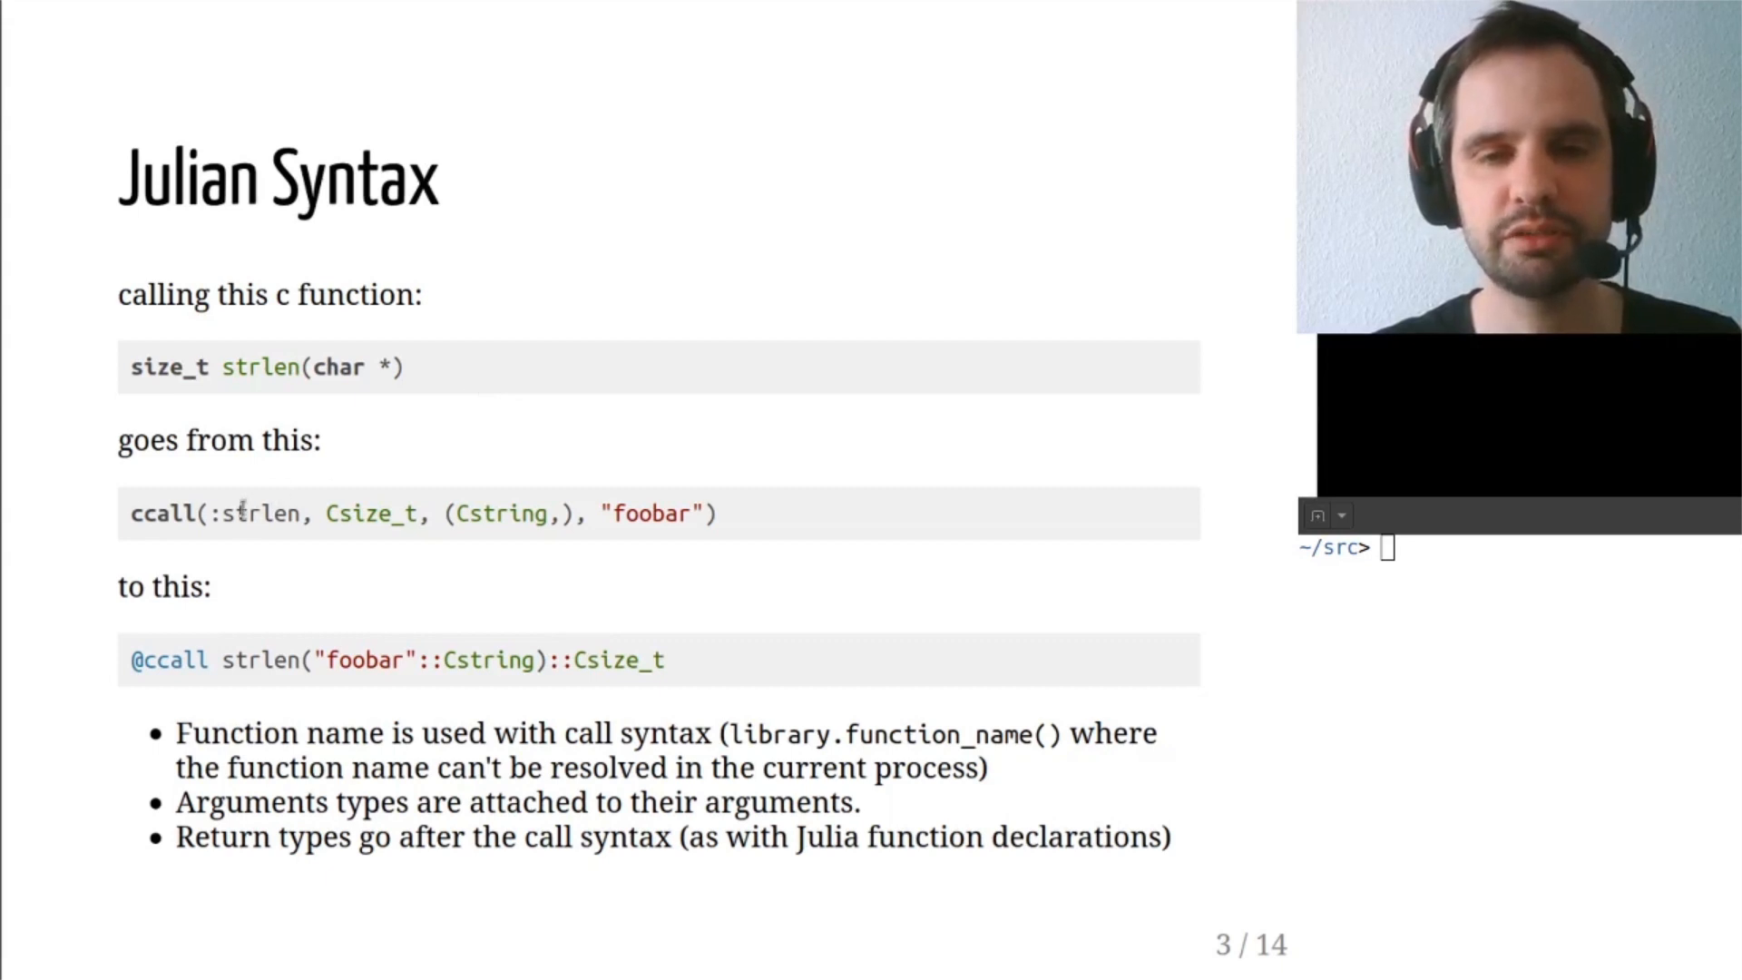
{"action": "mouse_move", "coordinate": [187, 547]}
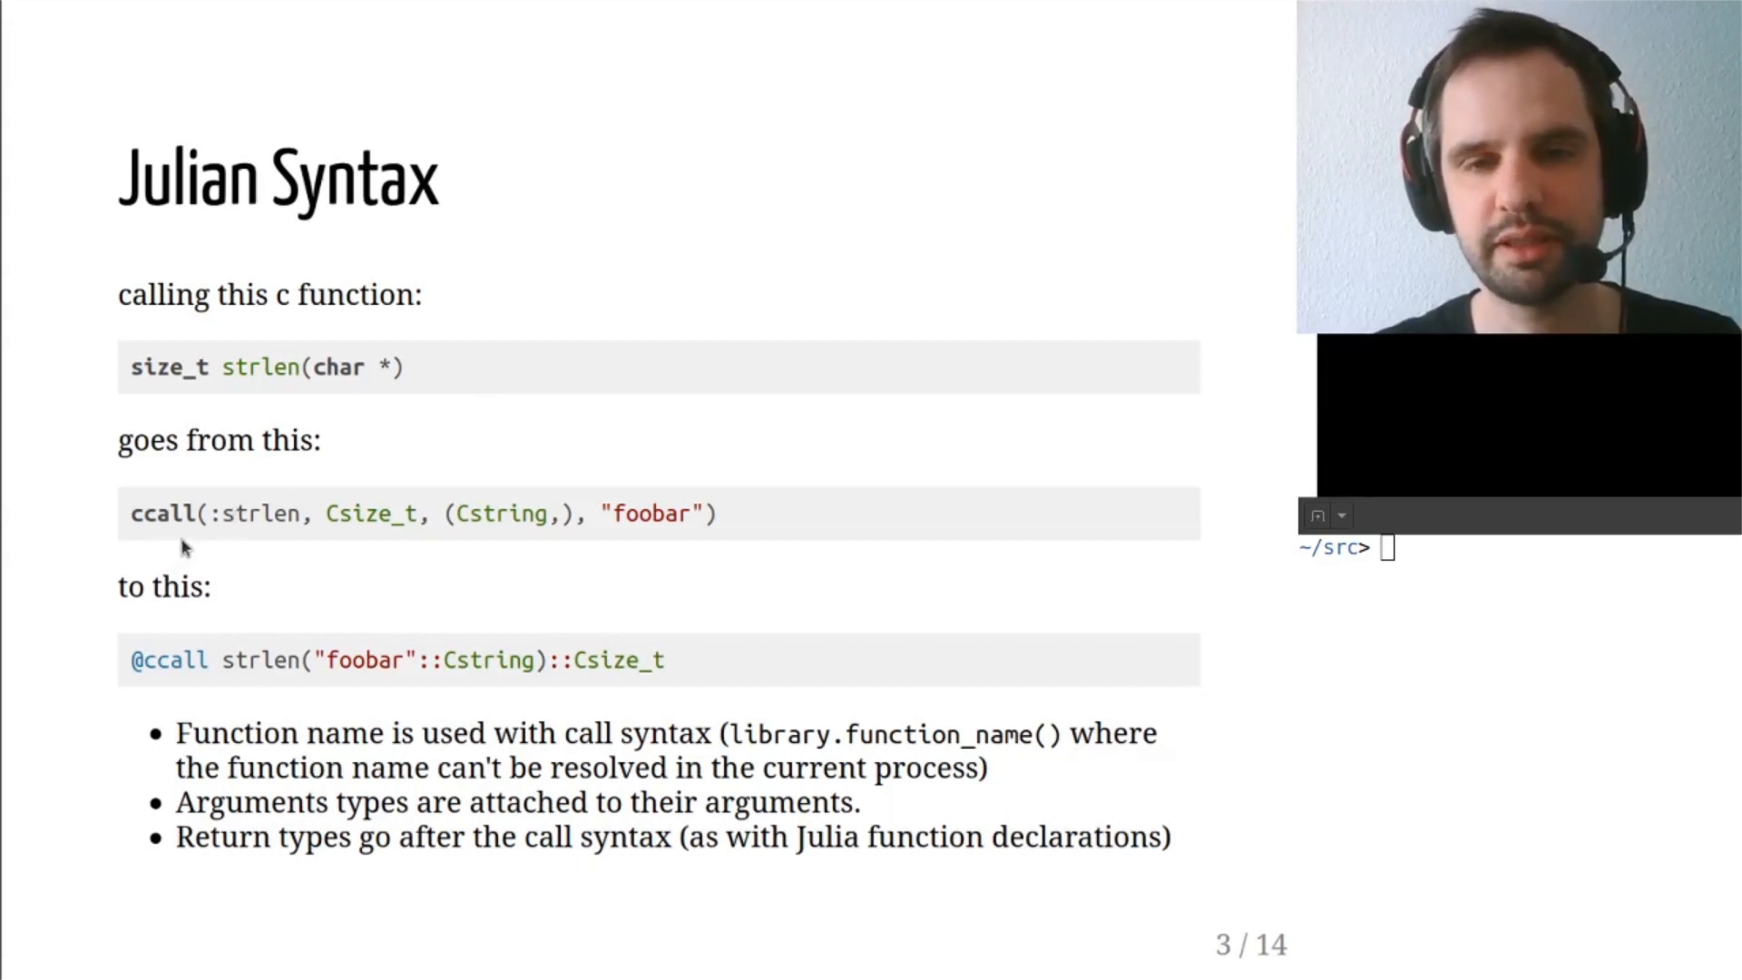
{"action": "mouse_move", "coordinate": [285, 537]}
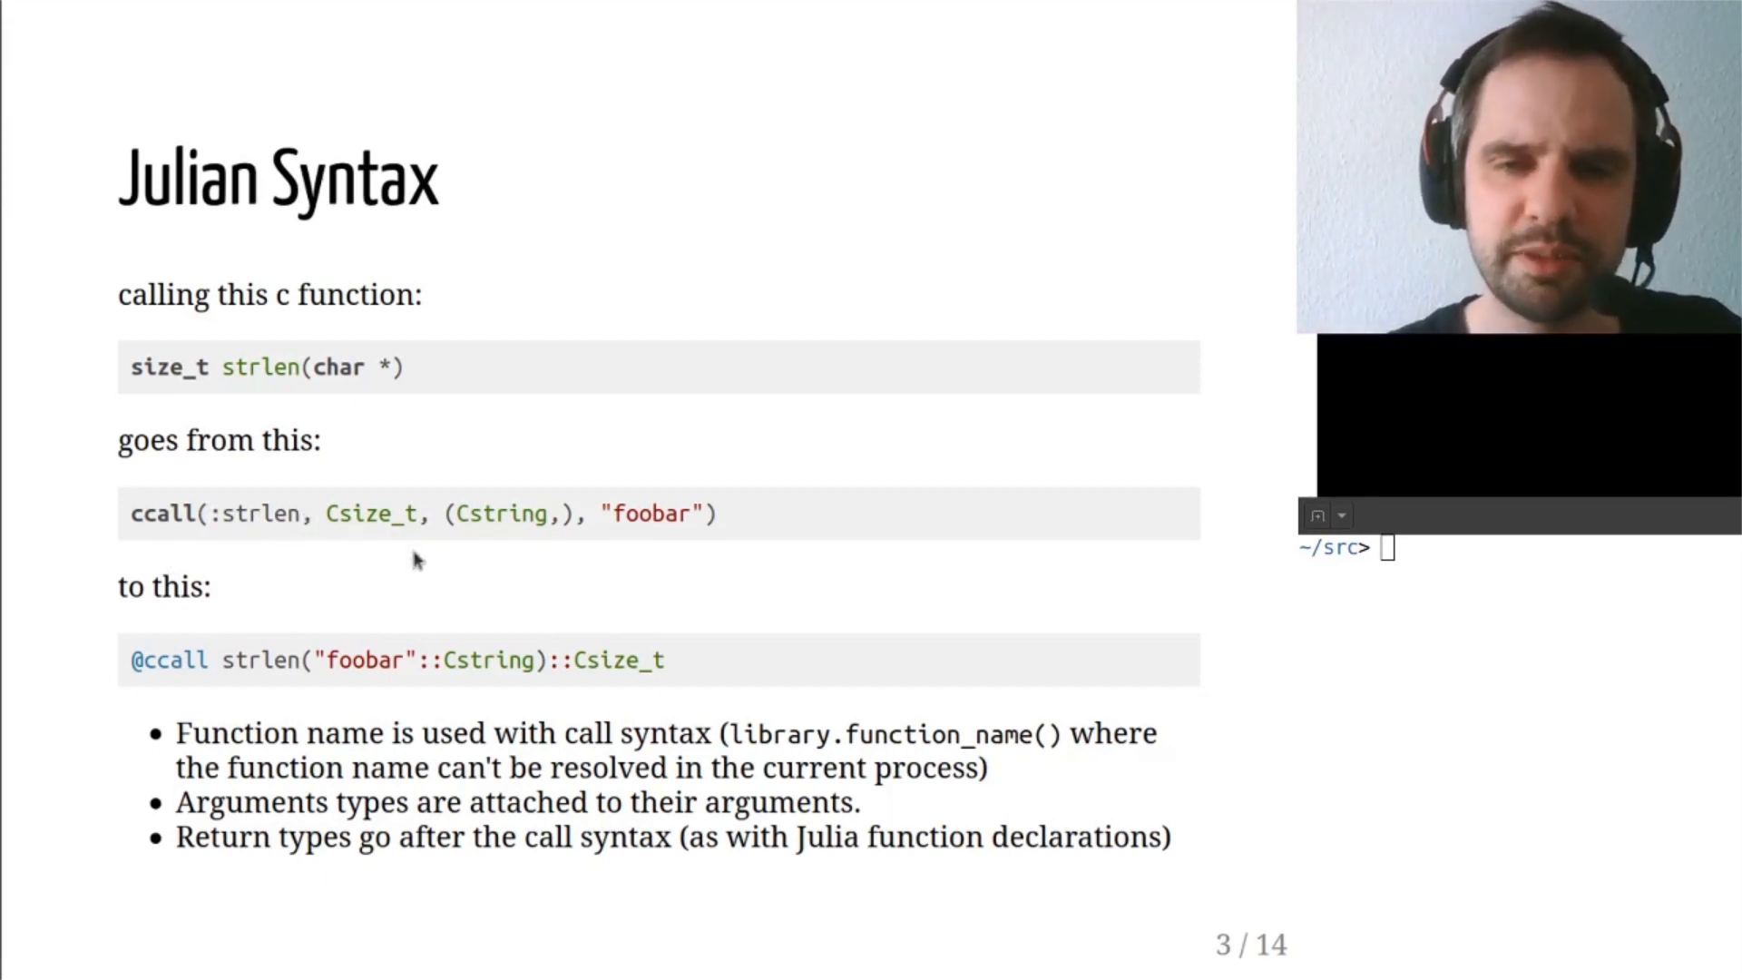
{"action": "mouse_move", "coordinate": [398, 552]}
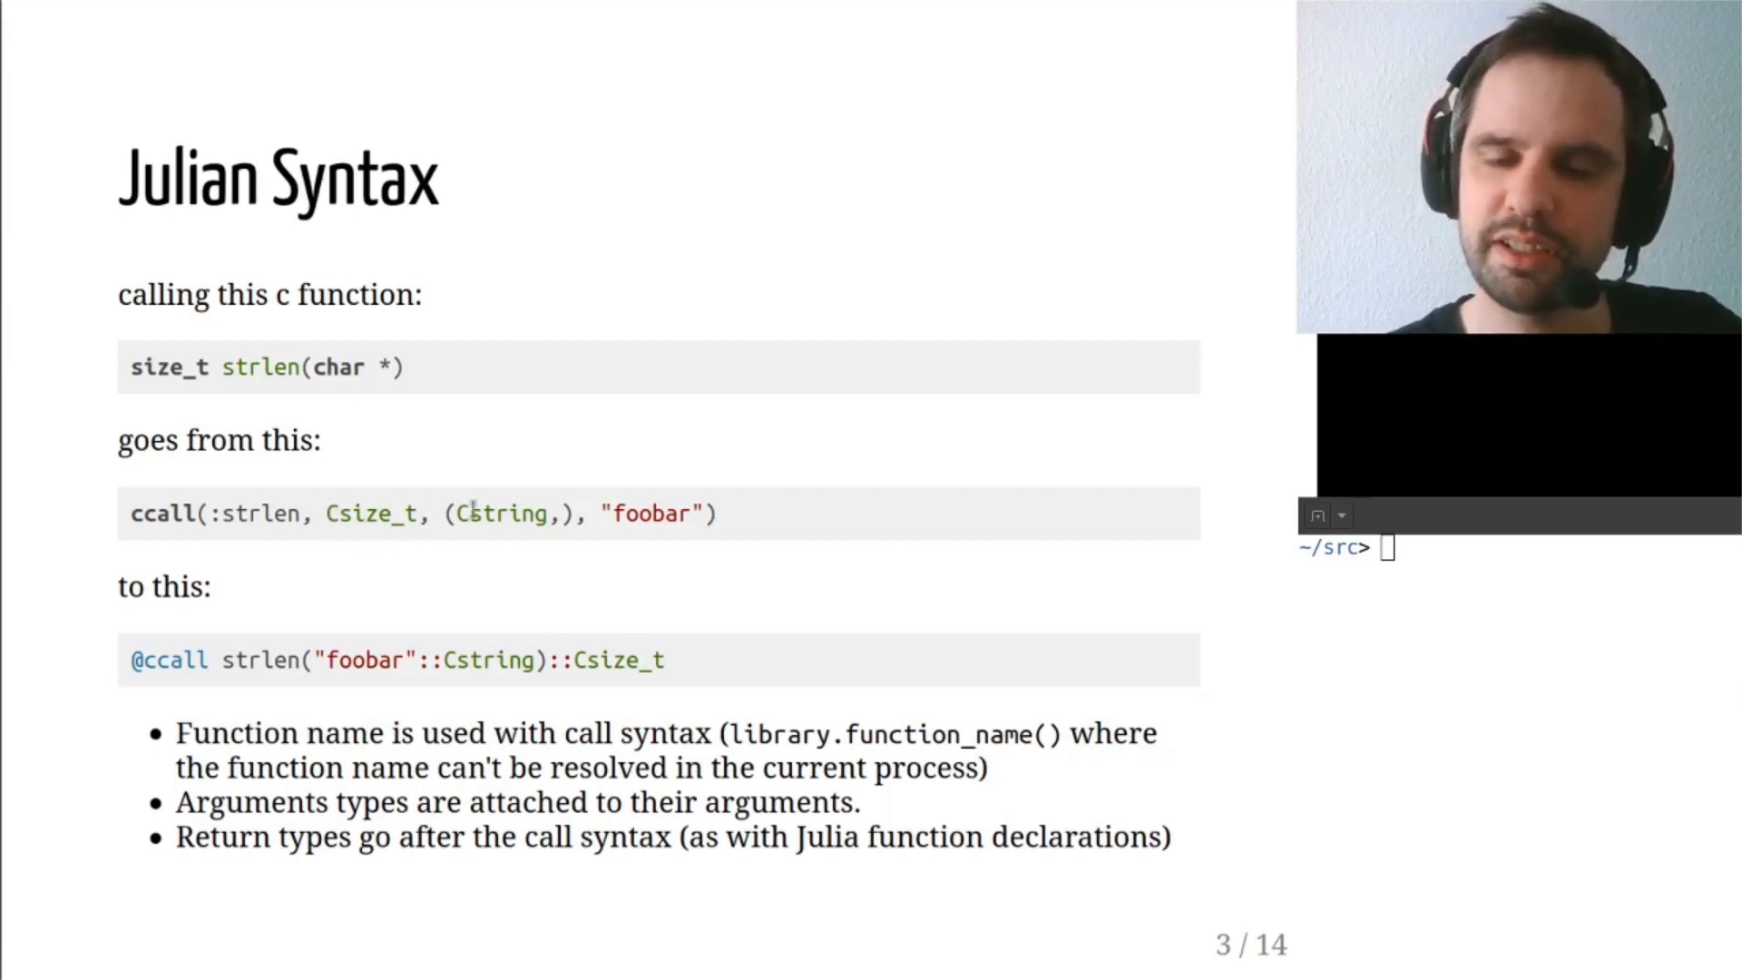
{"action": "mouse_move", "coordinate": [465, 548]}
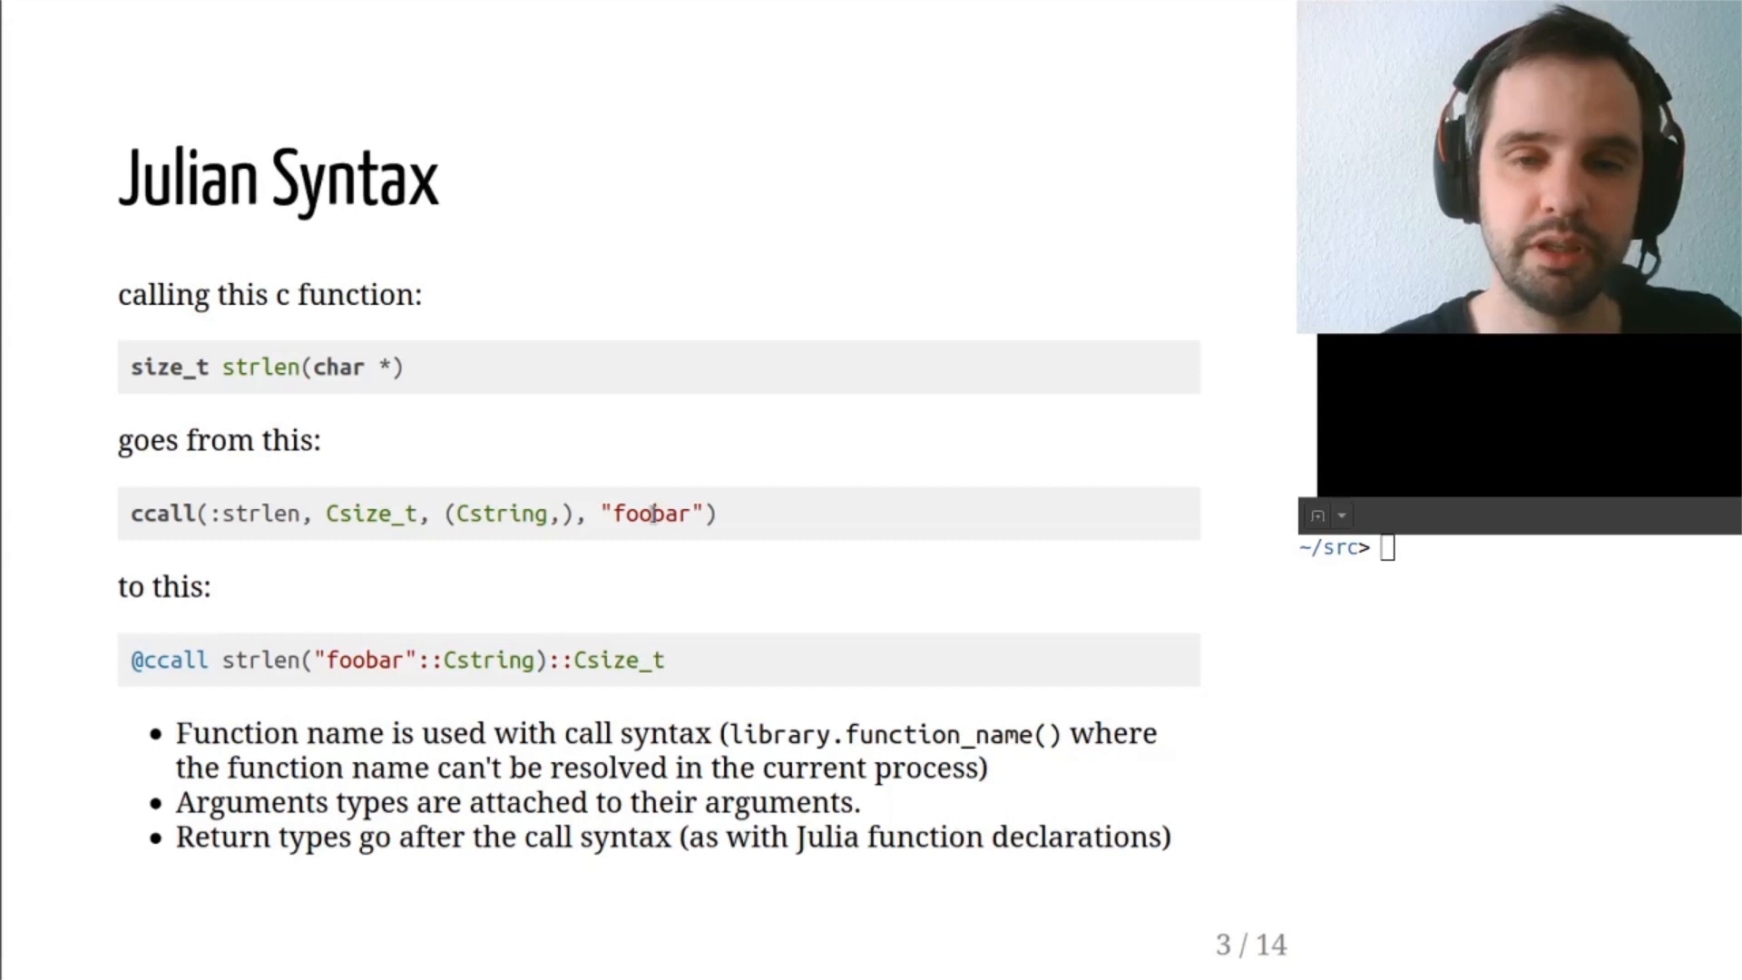
{"action": "mouse_move", "coordinate": [785, 681]}
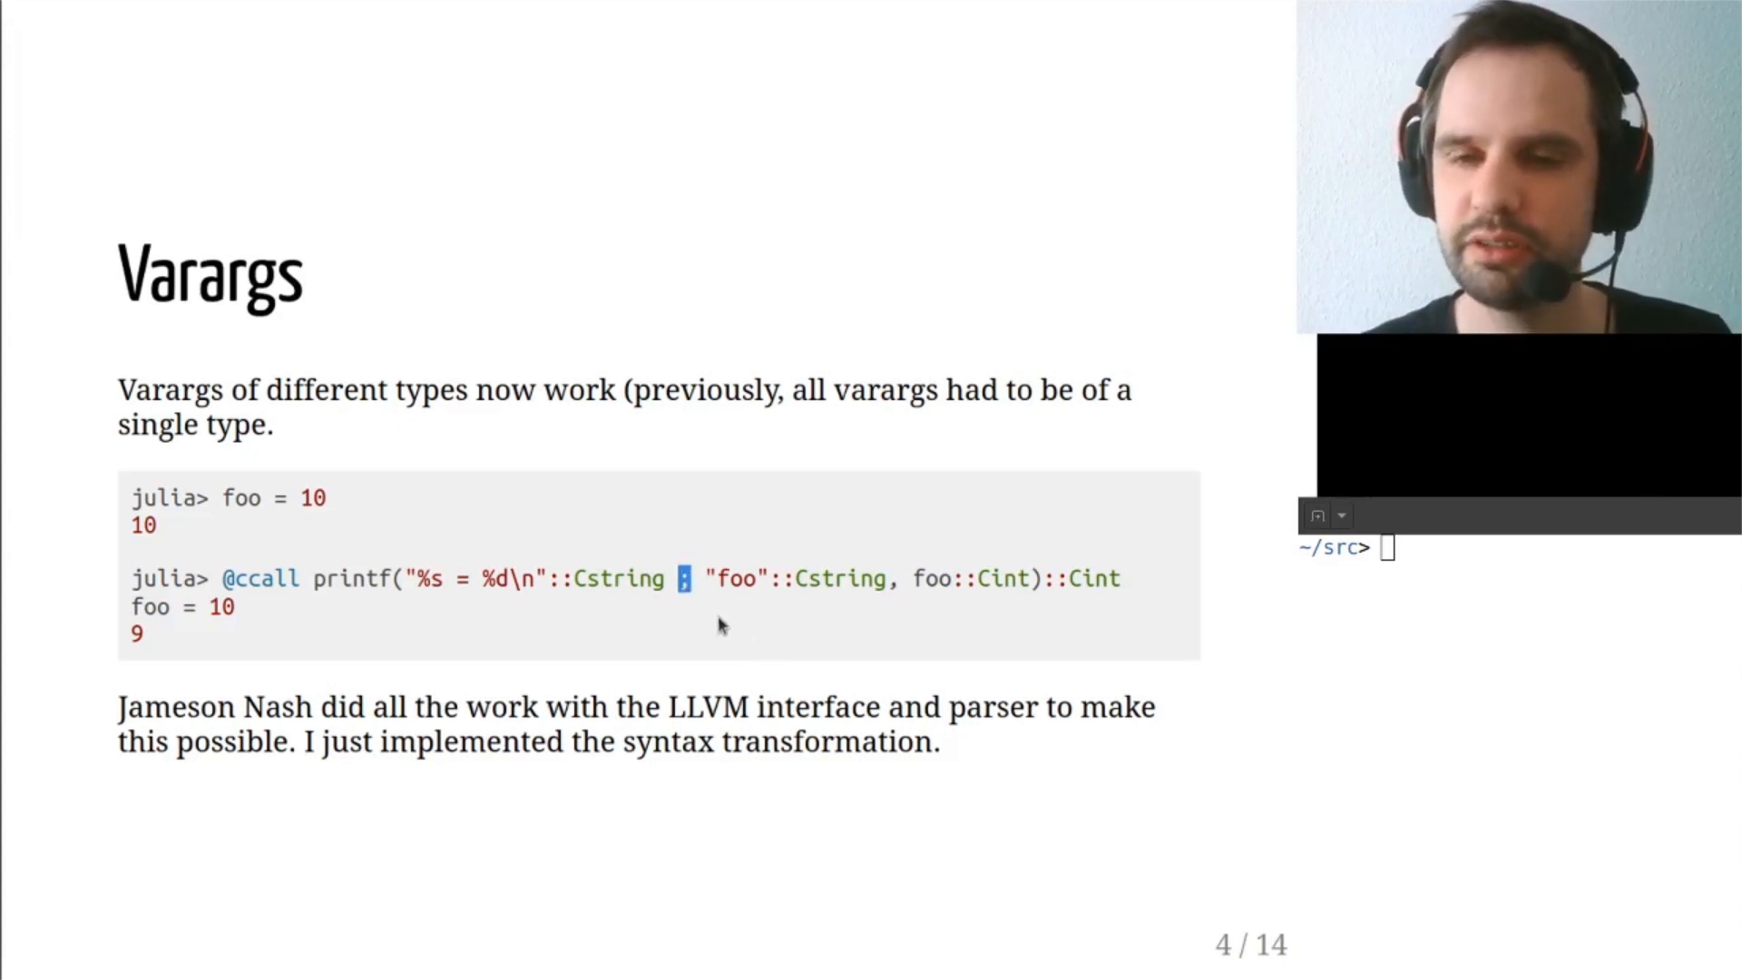
{"action": "mouse_move", "coordinate": [722, 636]}
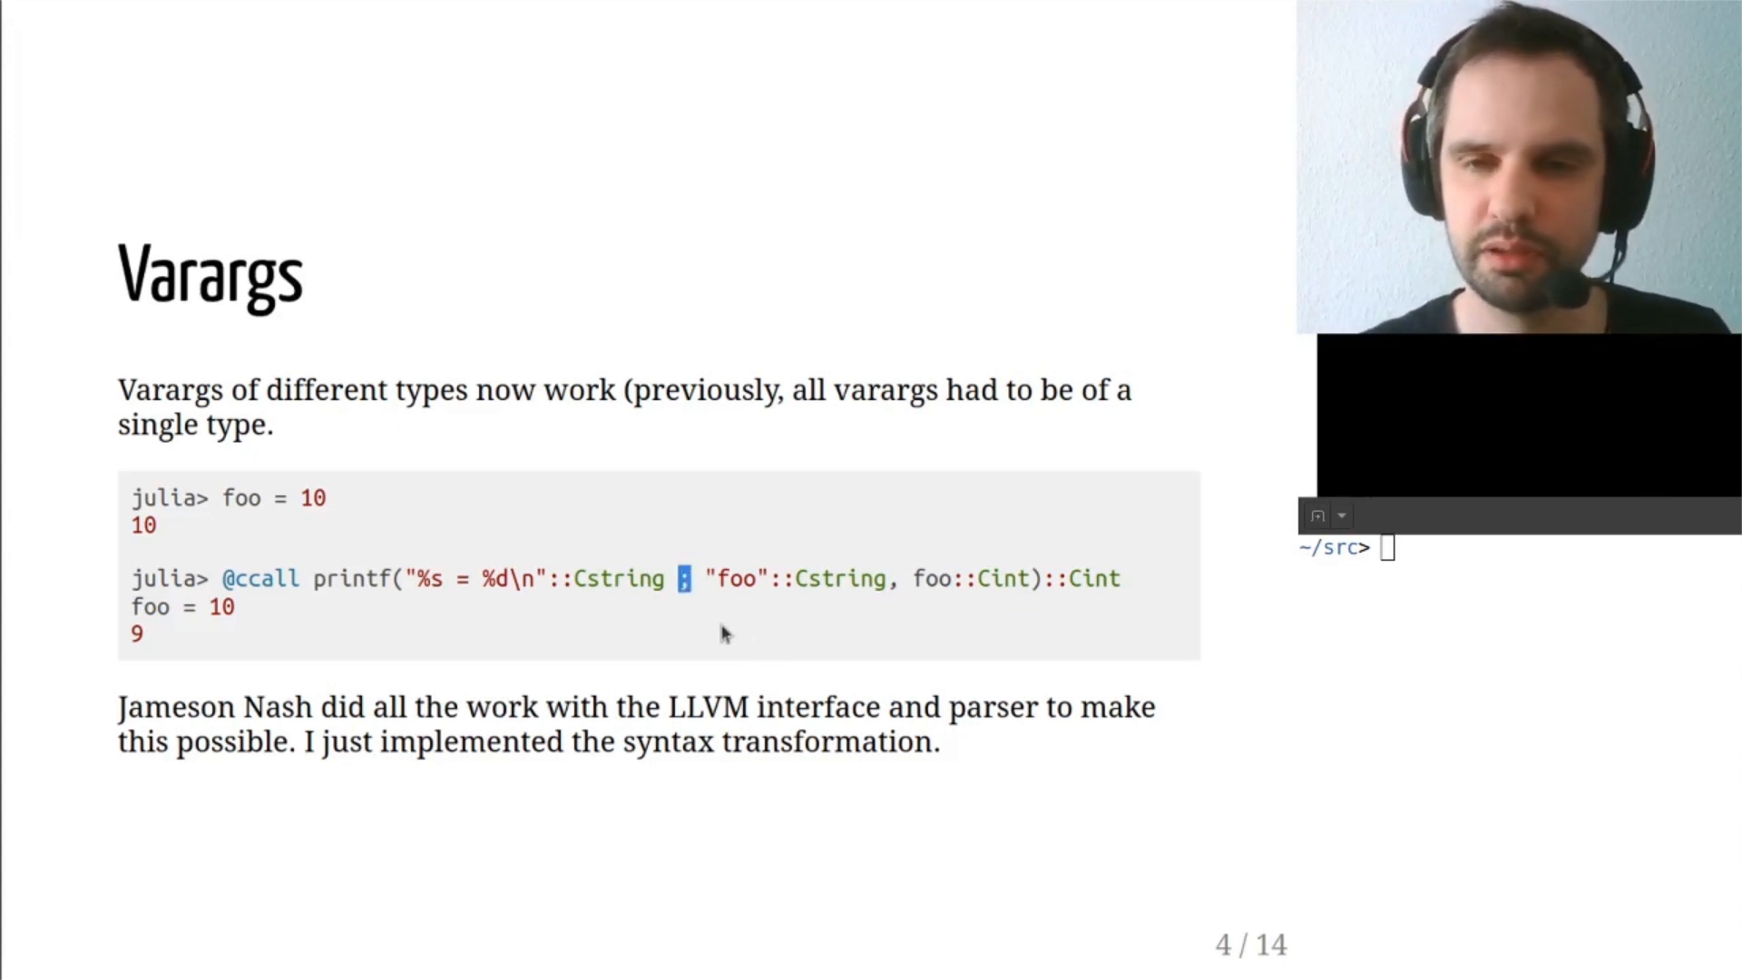
{"action": "mouse_move", "coordinate": [713, 668]}
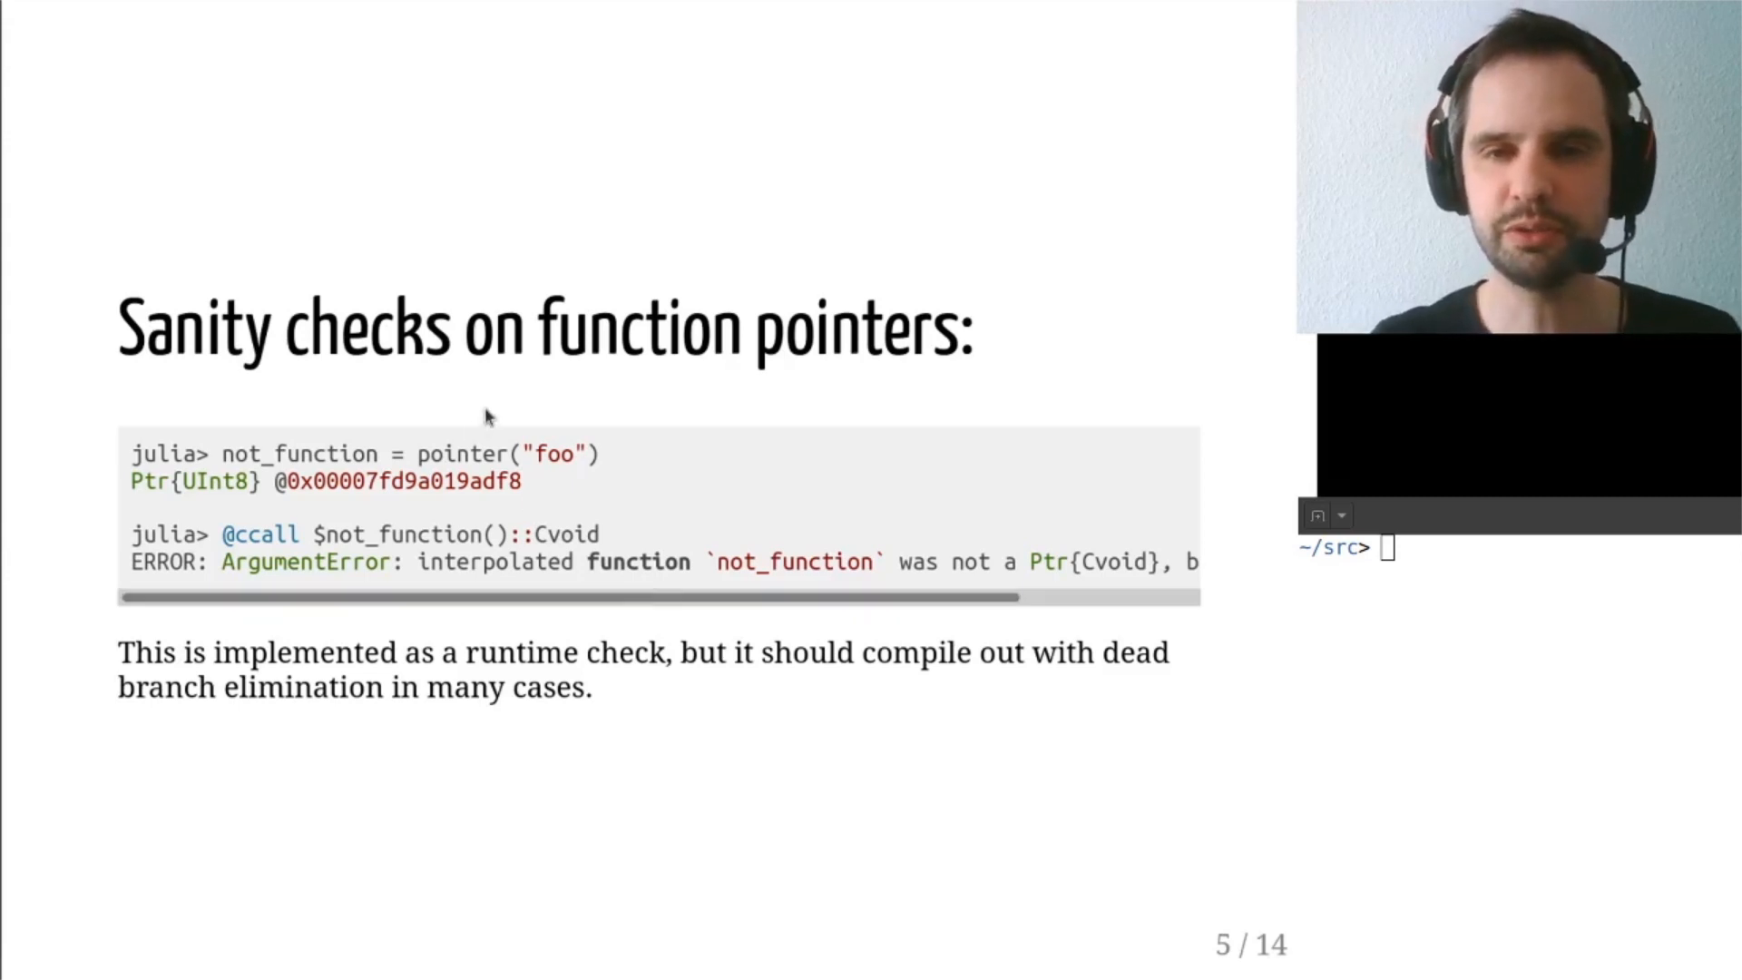
{"action": "mouse_move", "coordinate": [339, 521]}
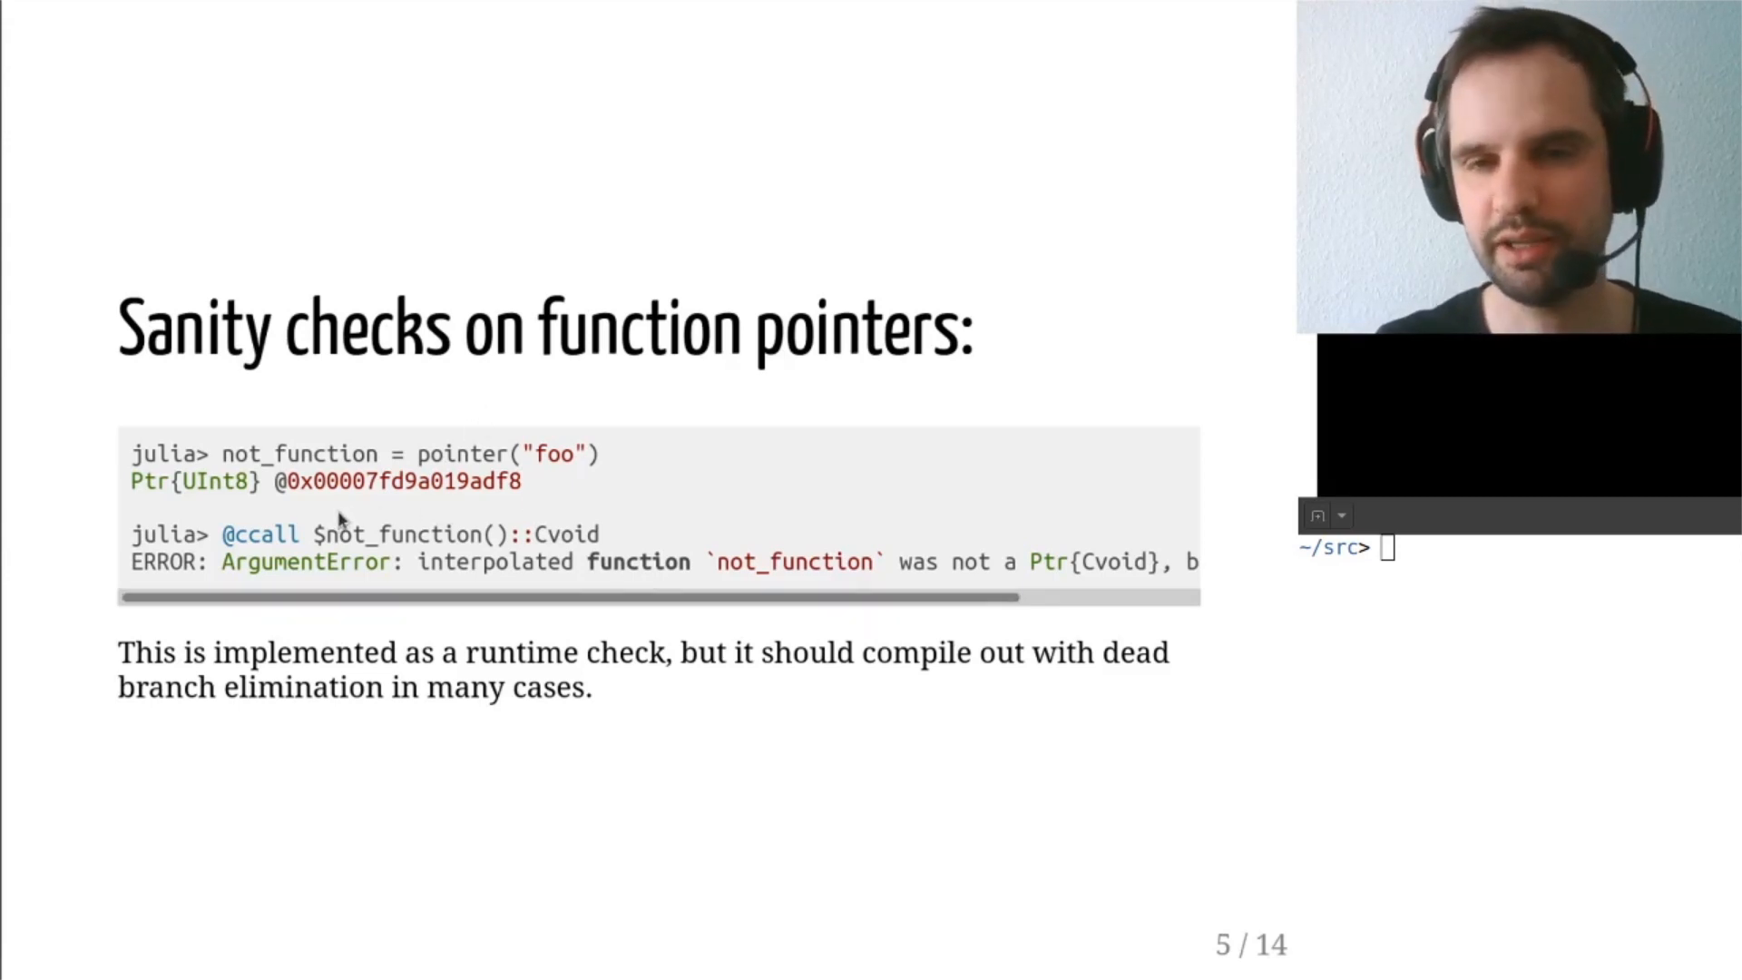
{"action": "mouse_move", "coordinate": [328, 521]}
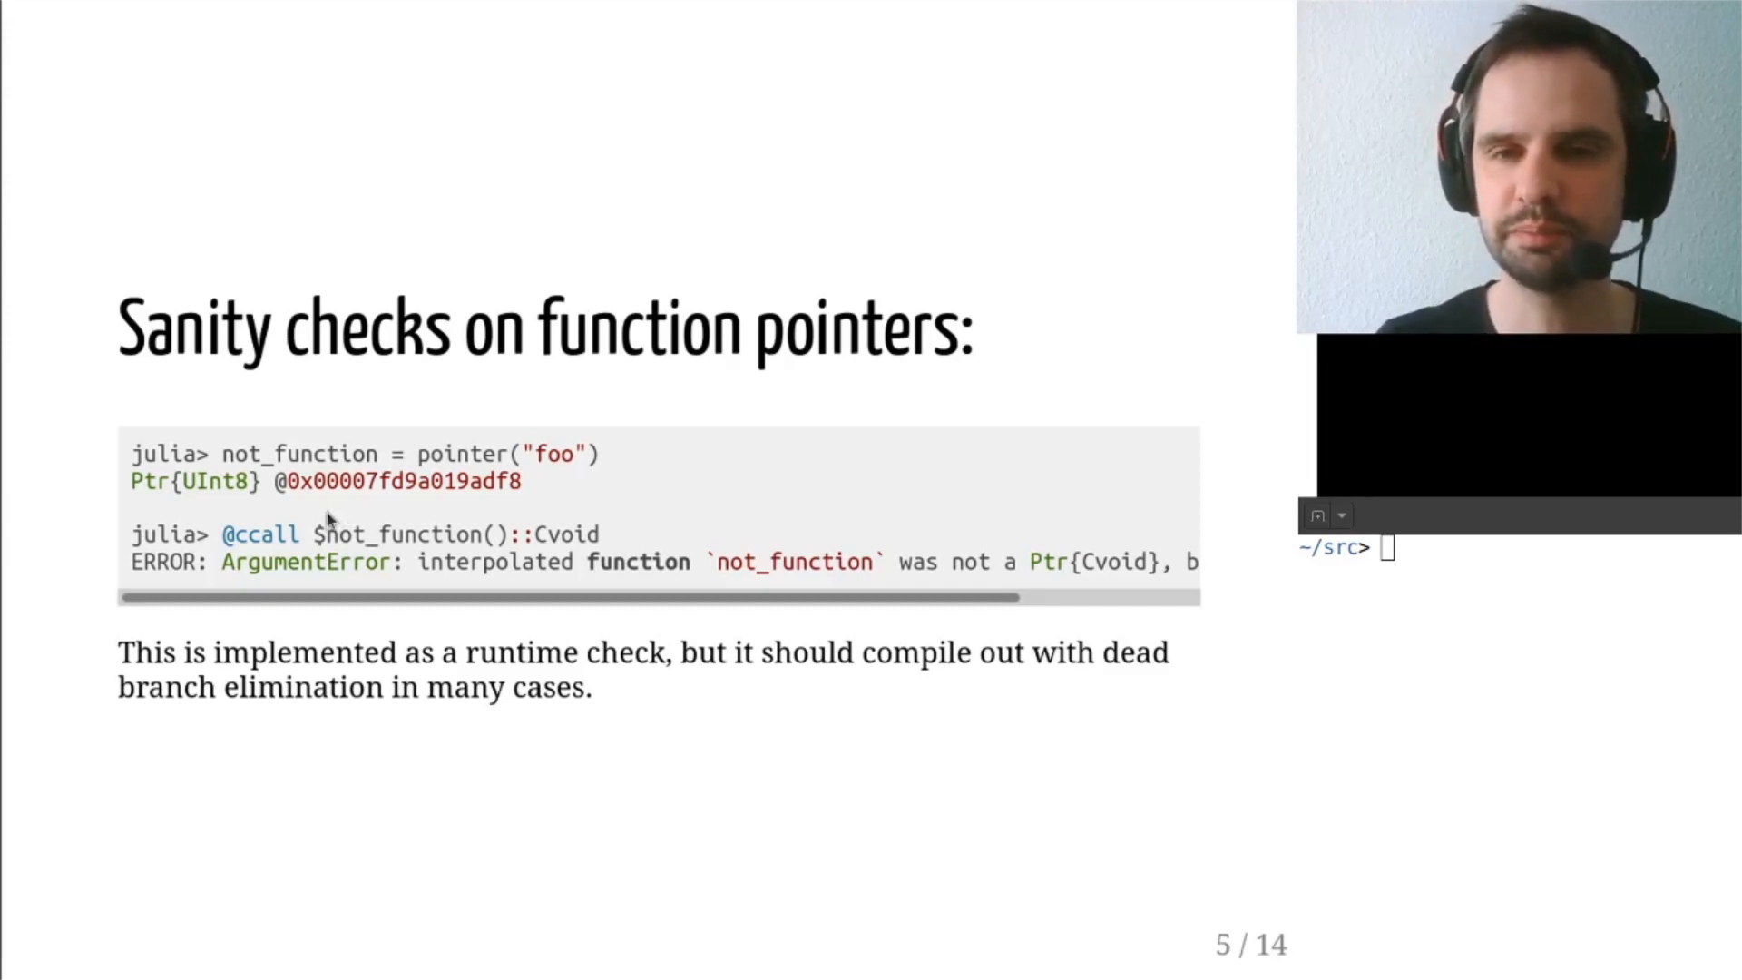
{"action": "mouse_move", "coordinate": [412, 582]}
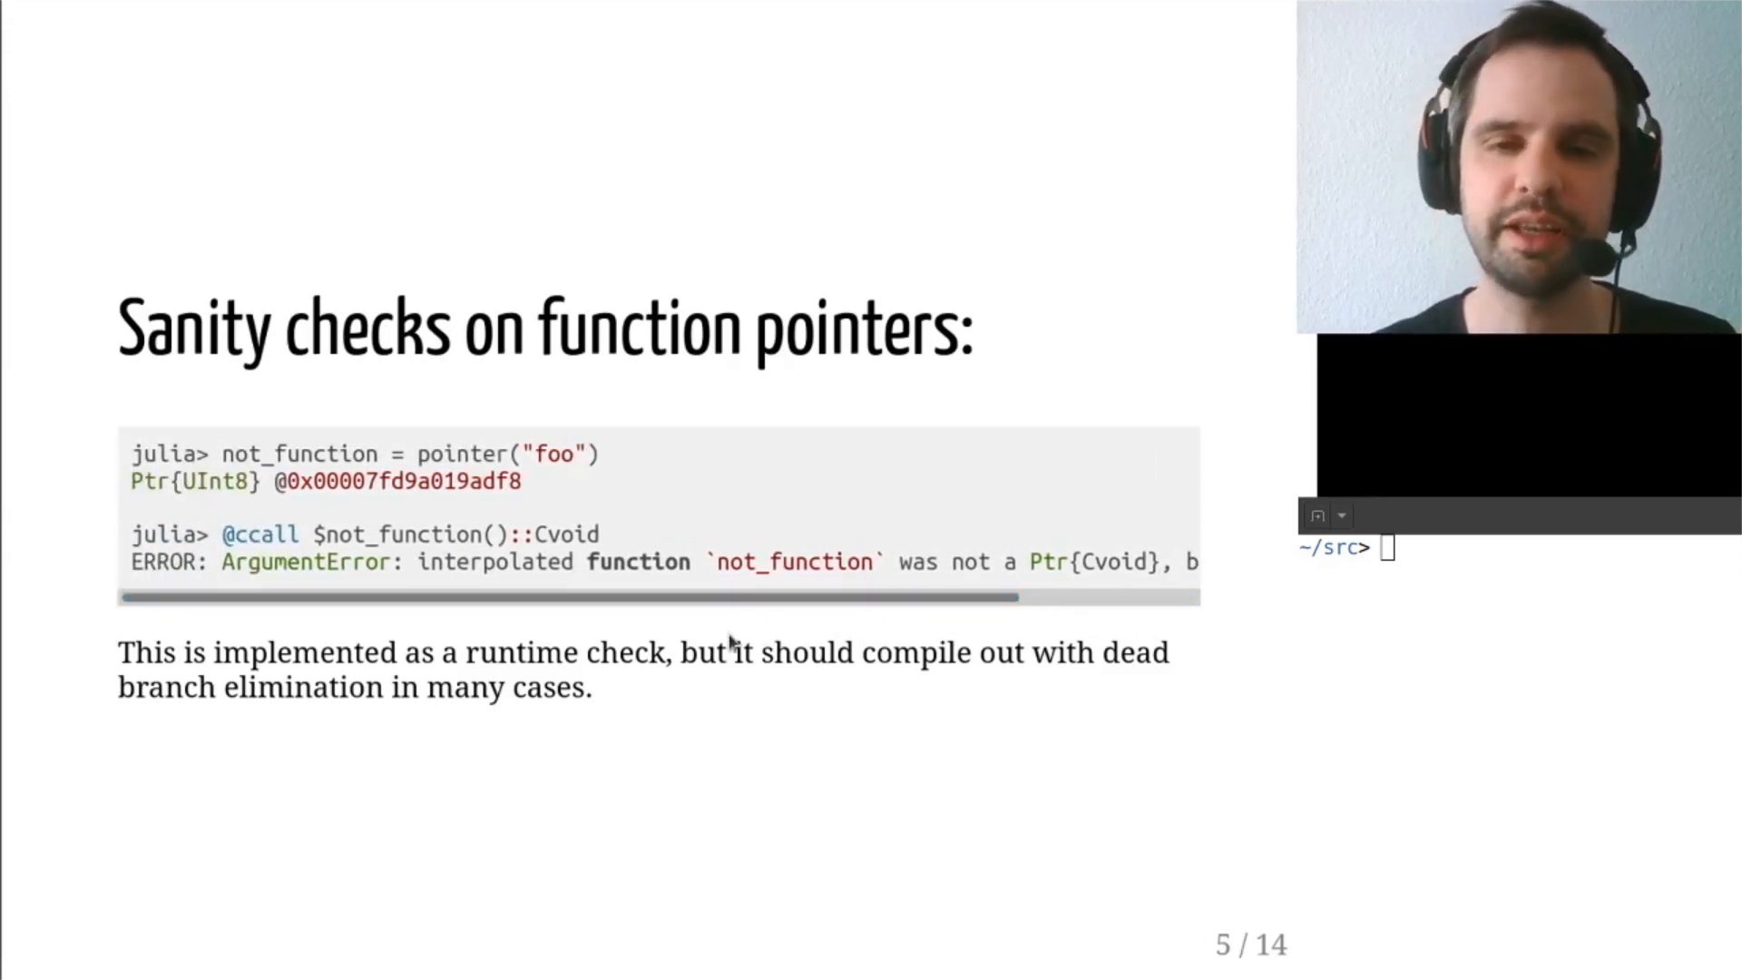
{"action": "mouse_move", "coordinate": [701, 704]}
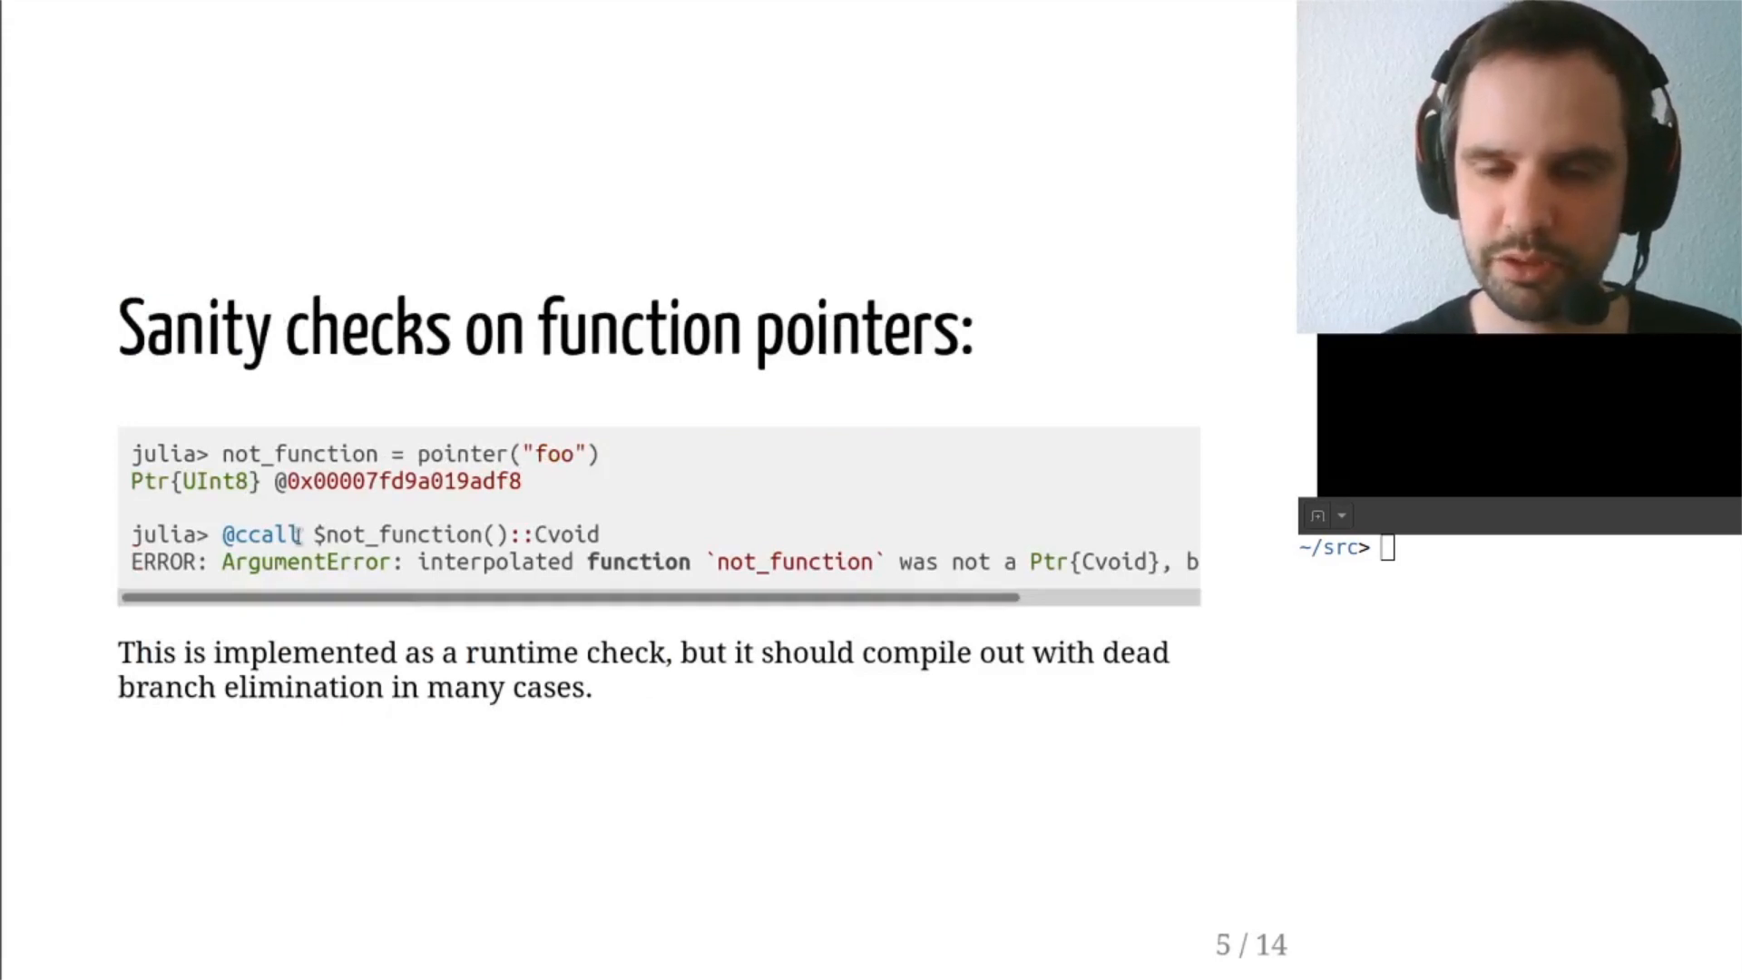
- Advance to slide 6, 'No Support for LLVM Calling Conventions'
{"action": "double_click", "coordinate": [396, 534]}
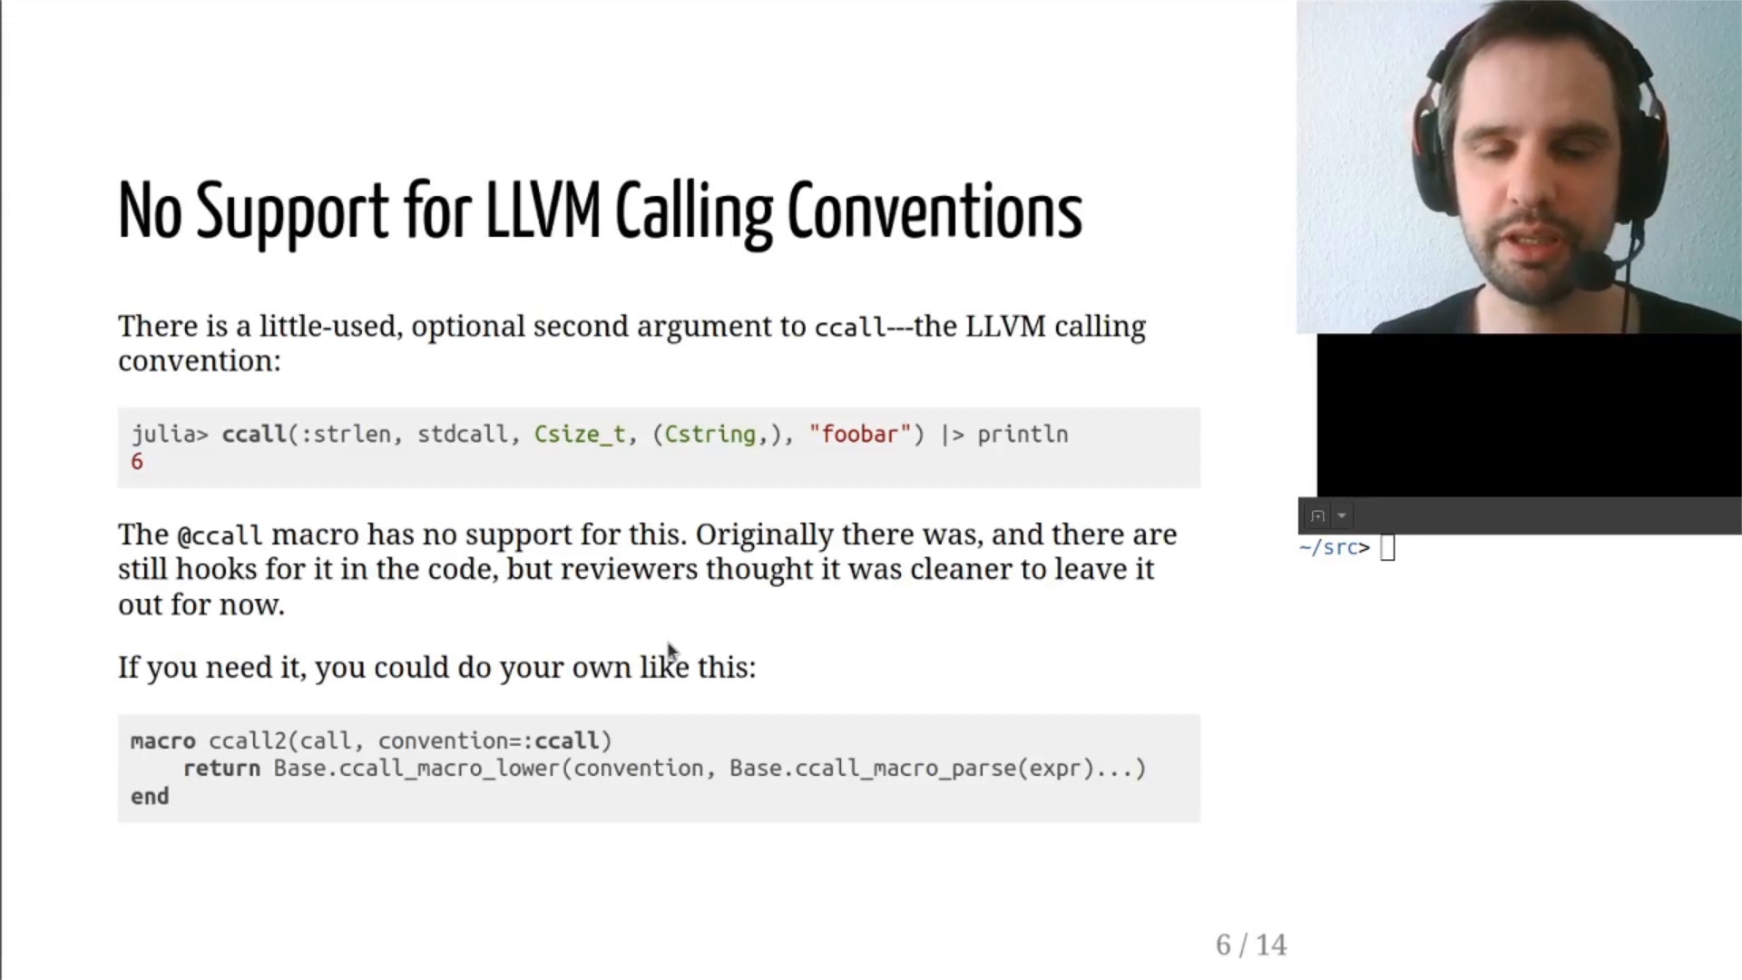
{"action": "mouse_move", "coordinate": [661, 650]}
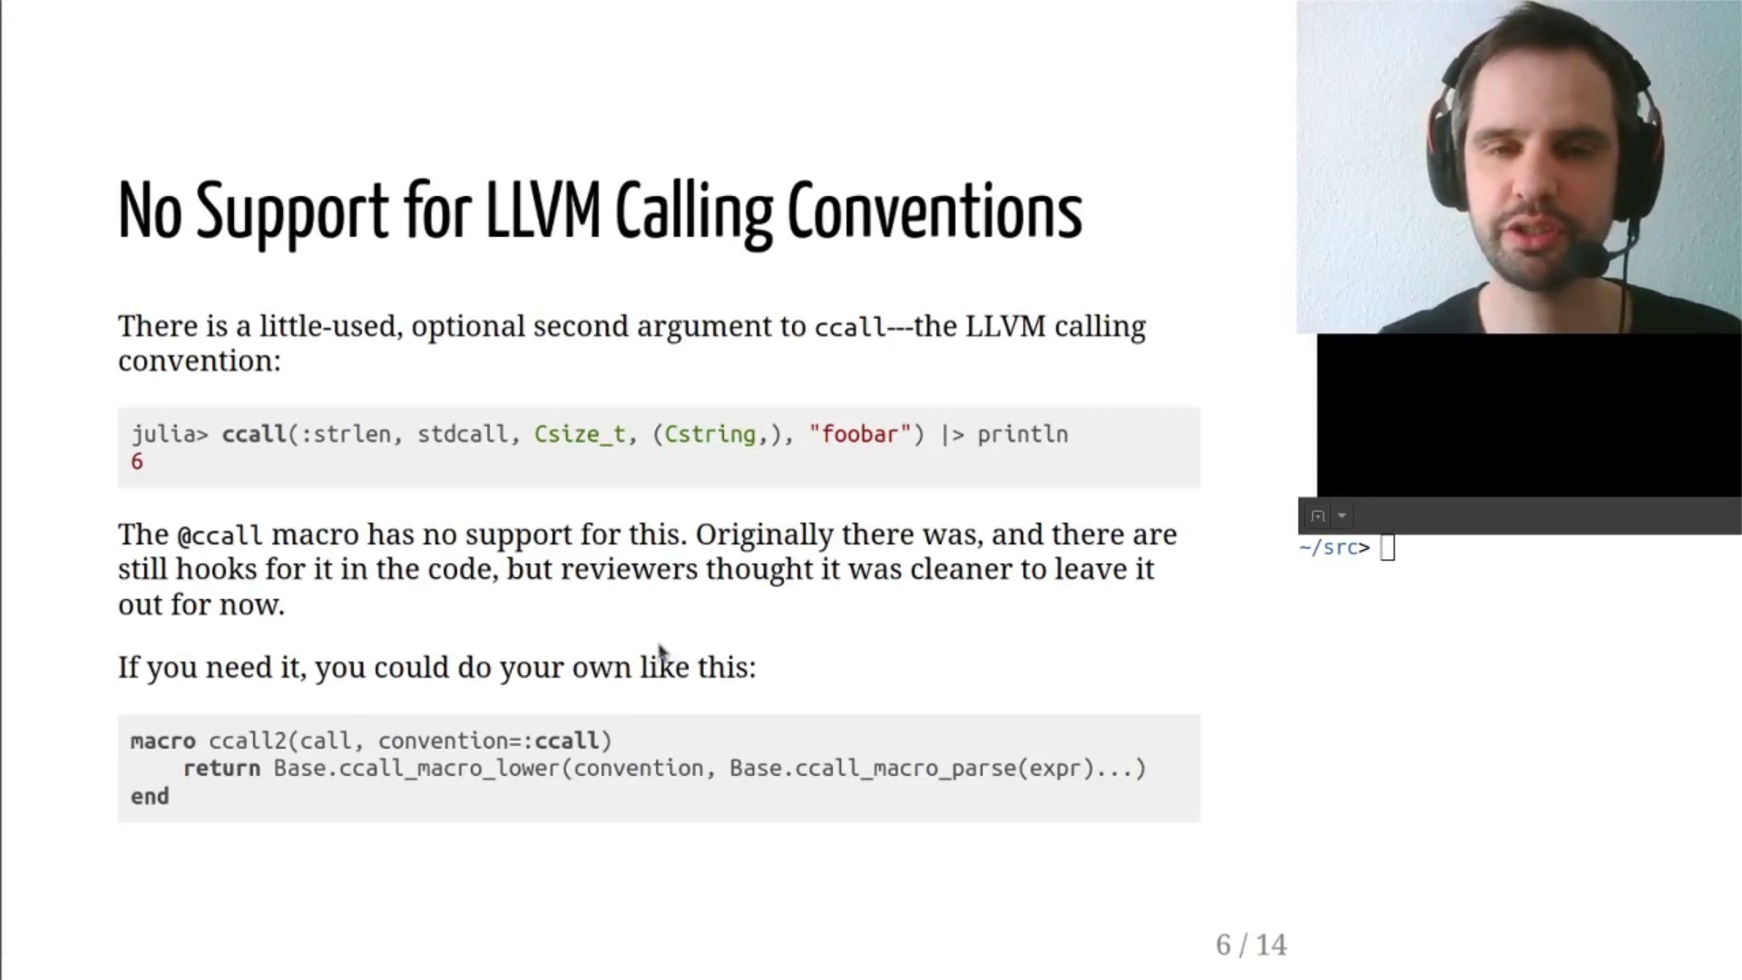
{"action": "double_click", "coordinate": [459, 433]}
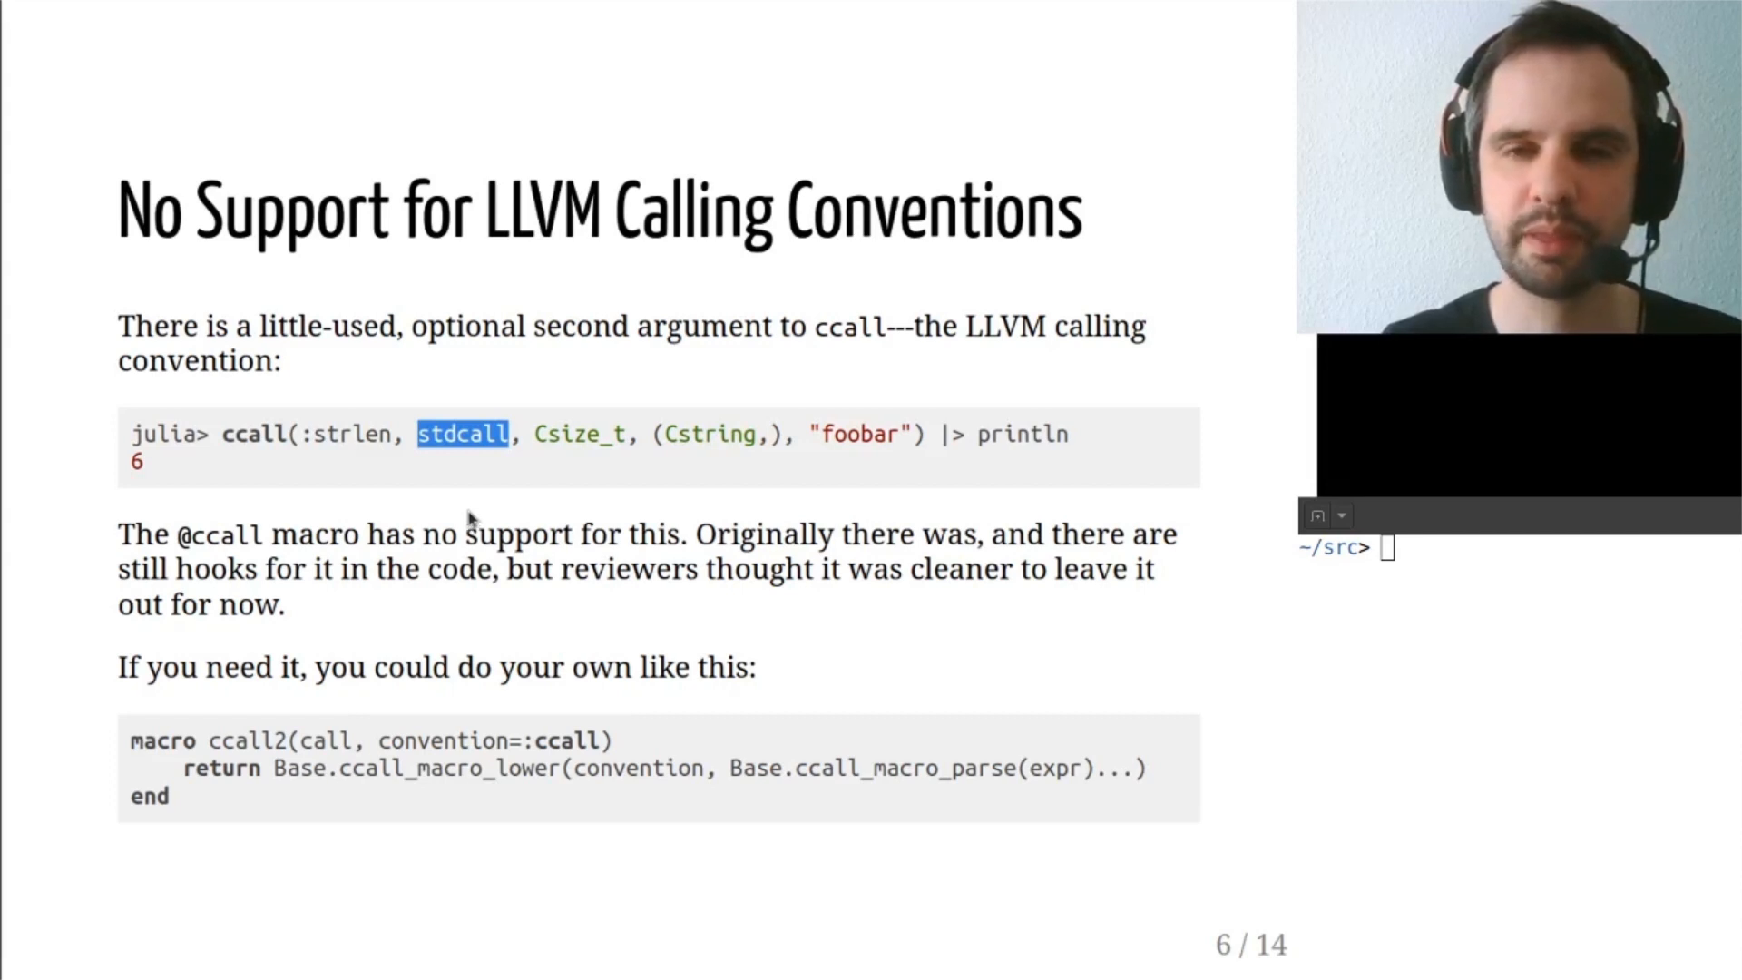
{"action": "mouse_move", "coordinate": [465, 490]}
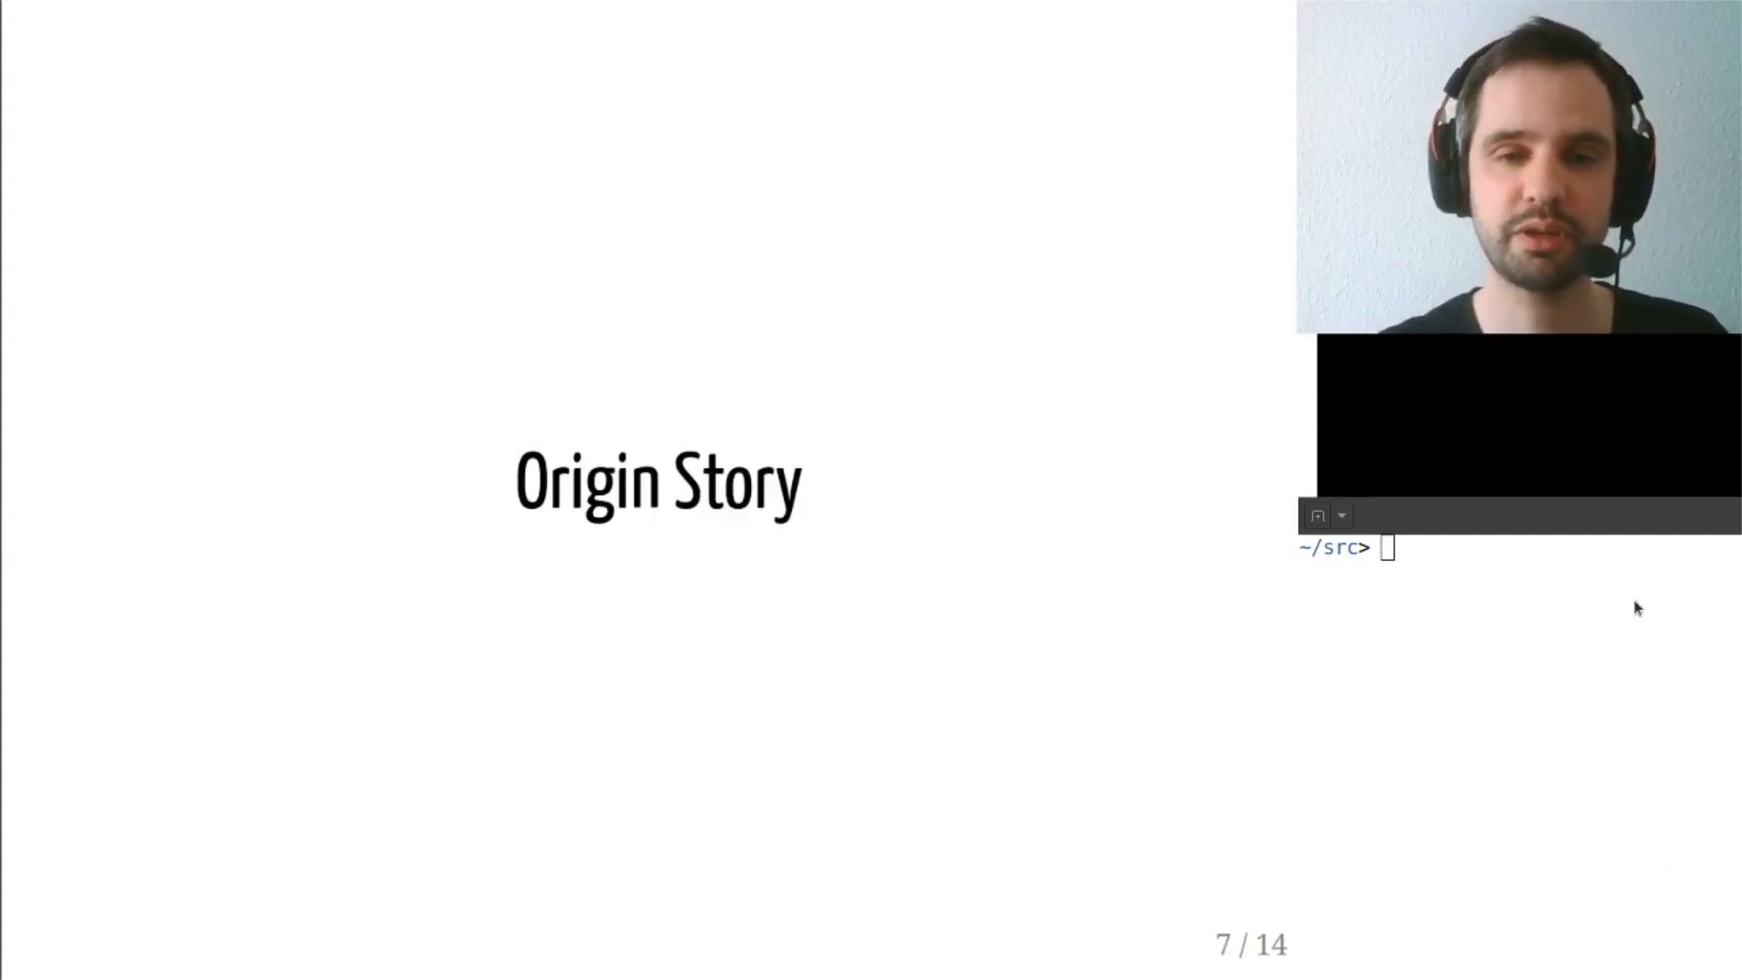
{"action": "mouse_move", "coordinate": [693, 261]}
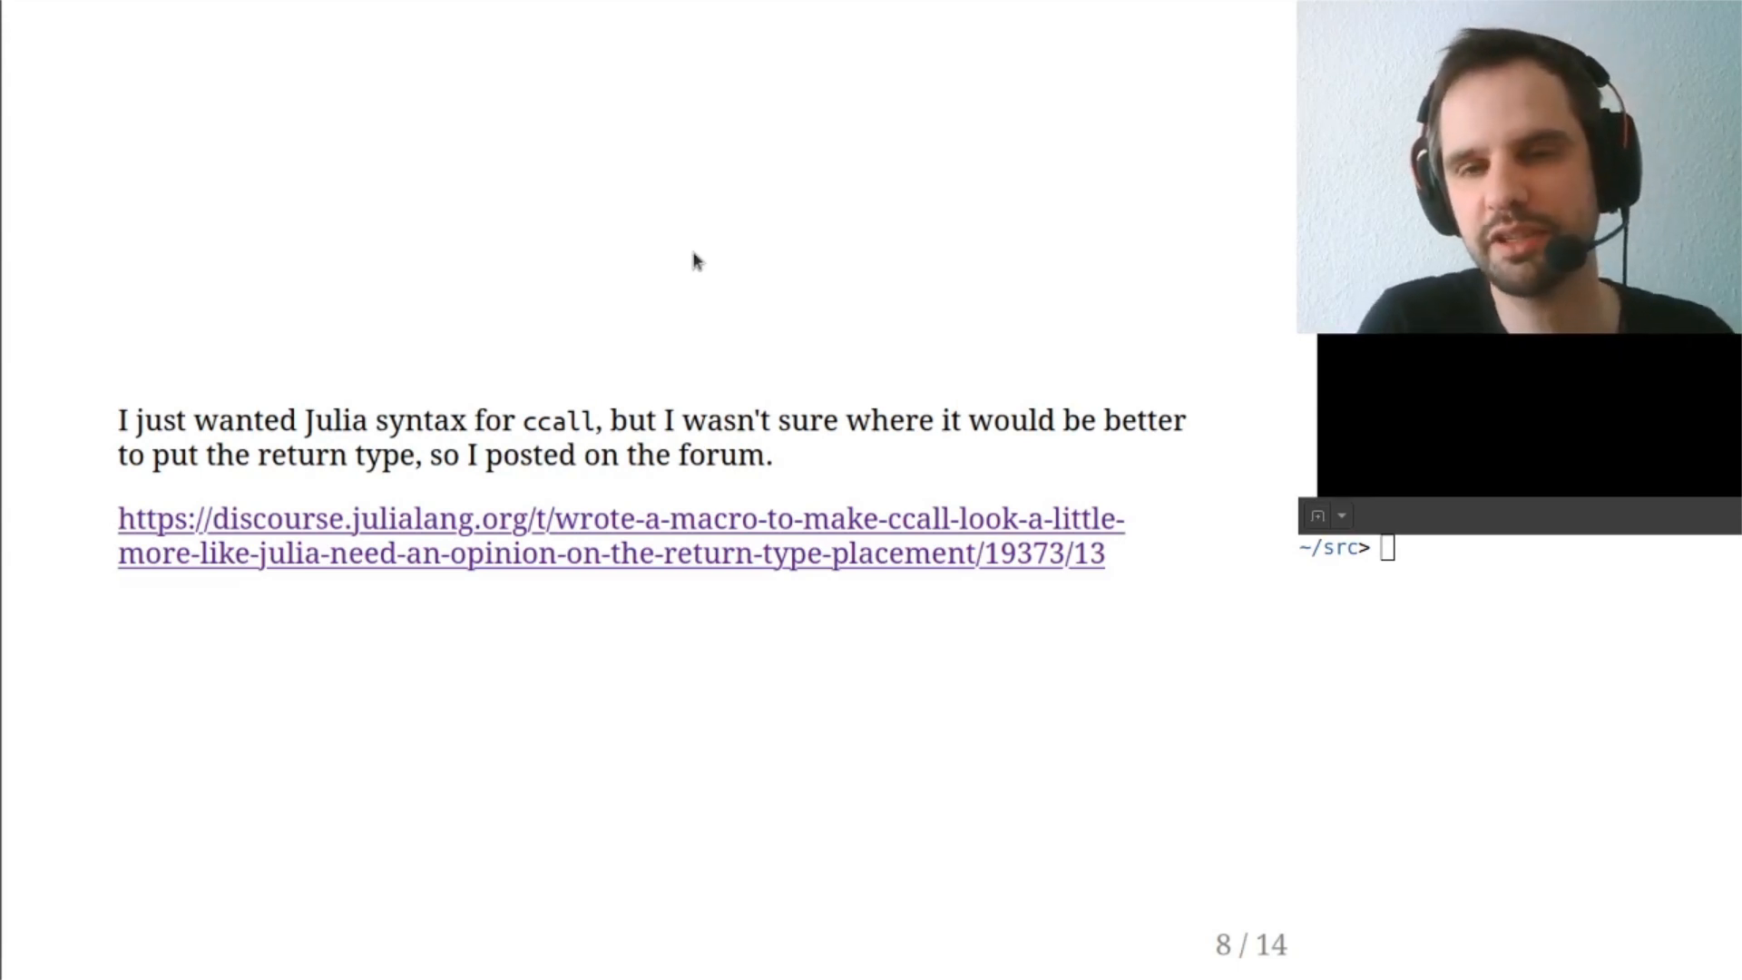
{"action": "mouse_move", "coordinate": [691, 467]}
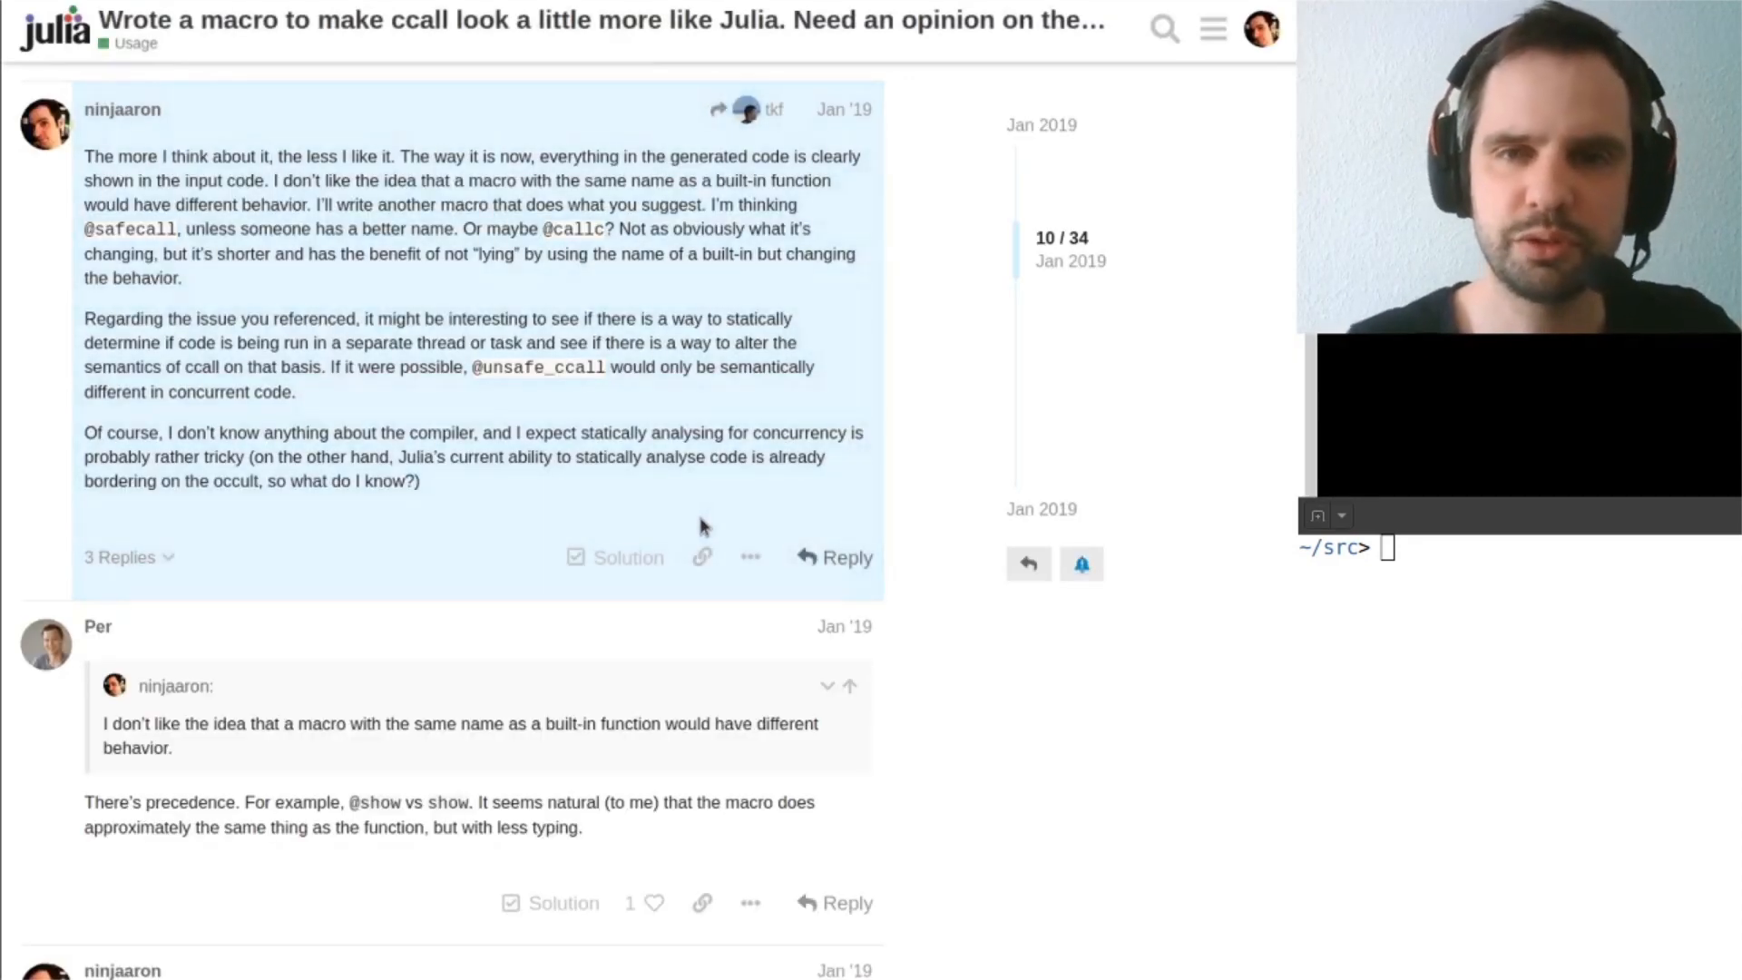
- Scroll the Discourse thread up to the opening post about ccall return type and its first reply
{"action": "scroll", "scroll_direction": "up", "scroll_amount": 3}
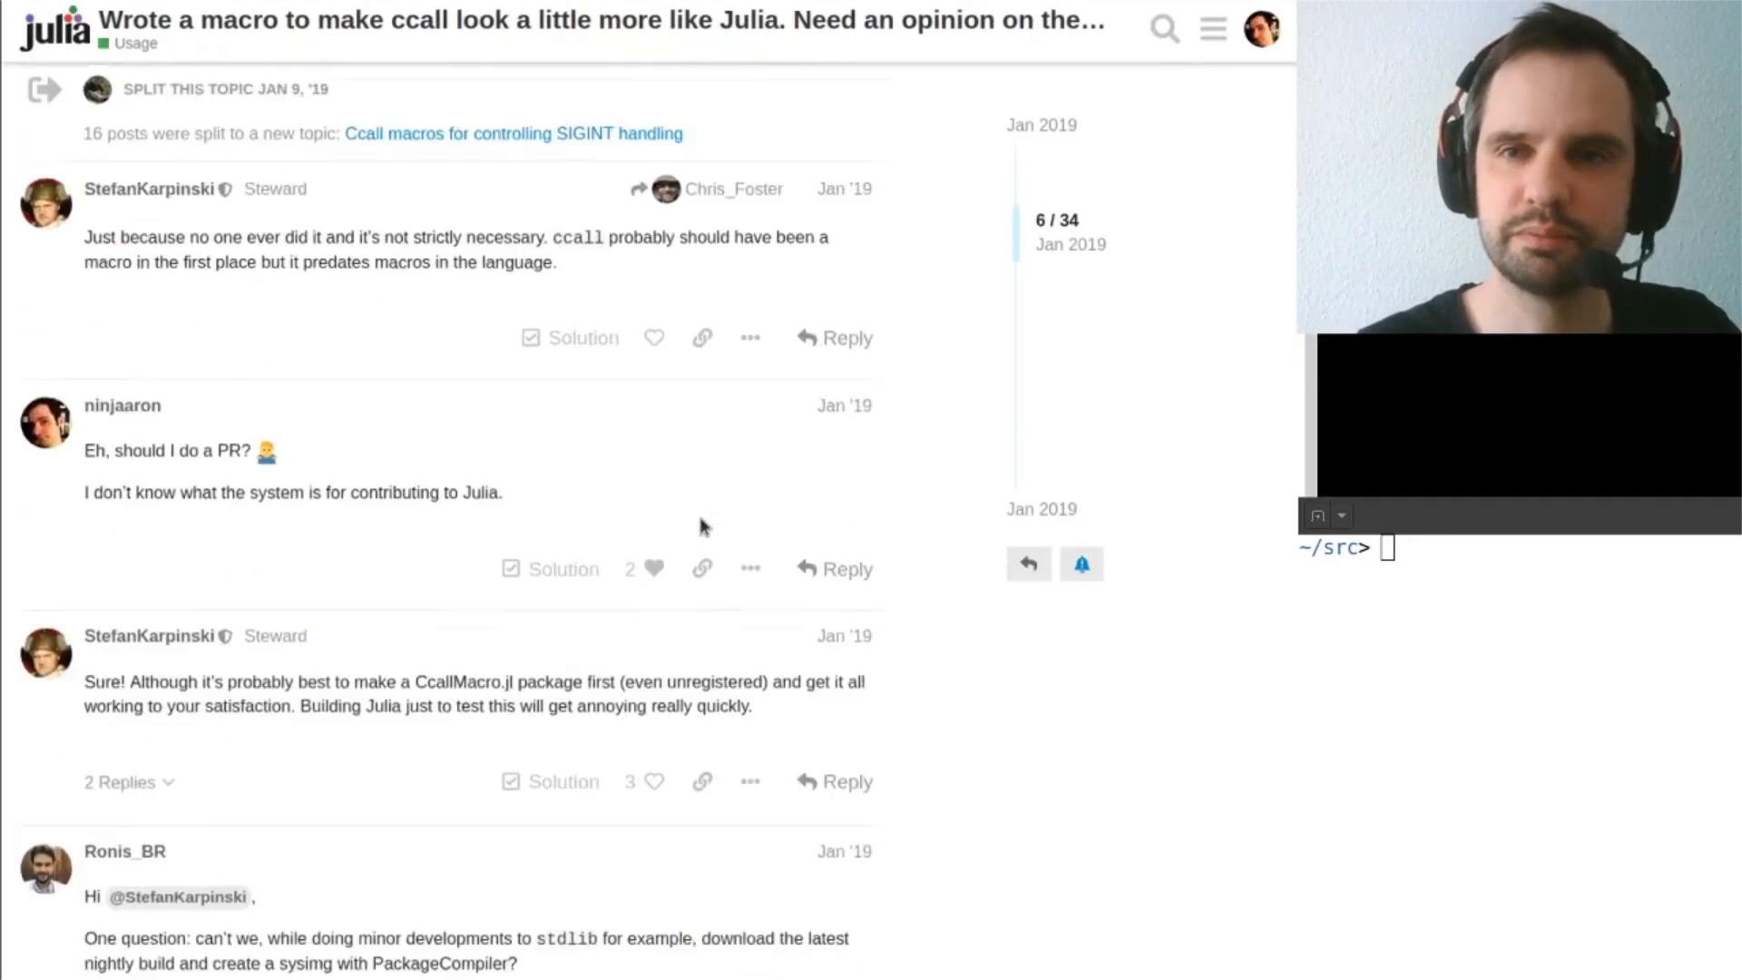
{"action": "scroll", "scroll_direction": "up", "scroll_amount": 3}
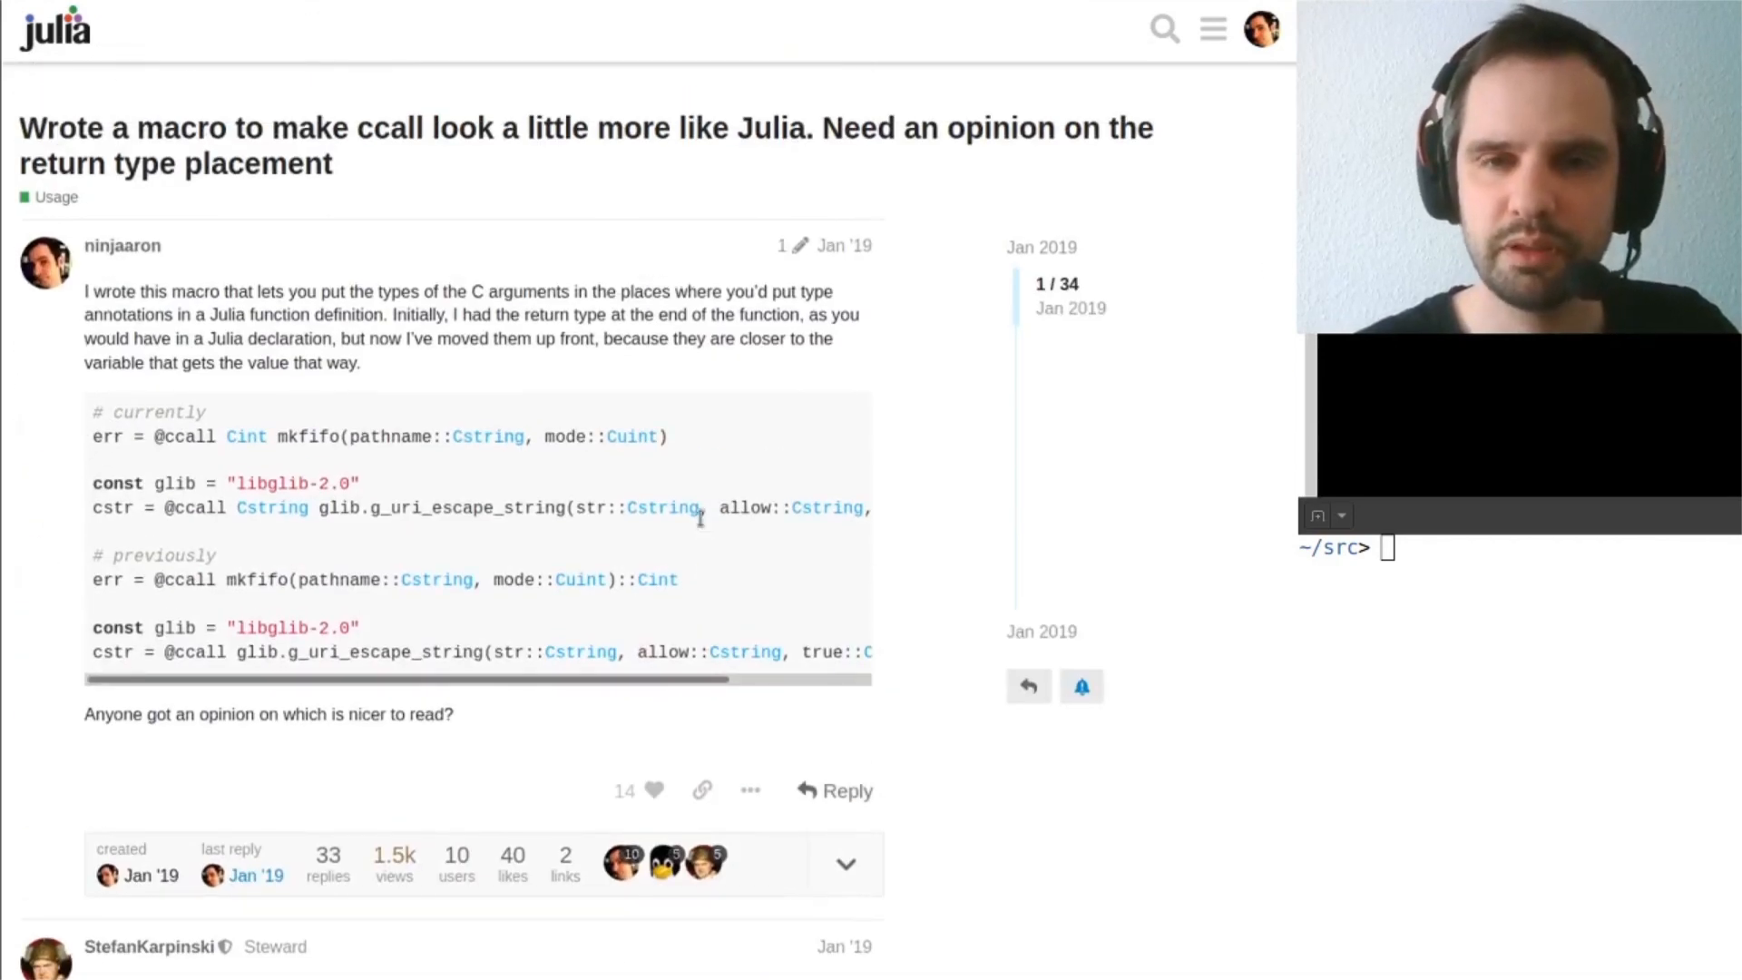
{"action": "scroll", "scroll_direction": "down", "scroll_amount": 3}
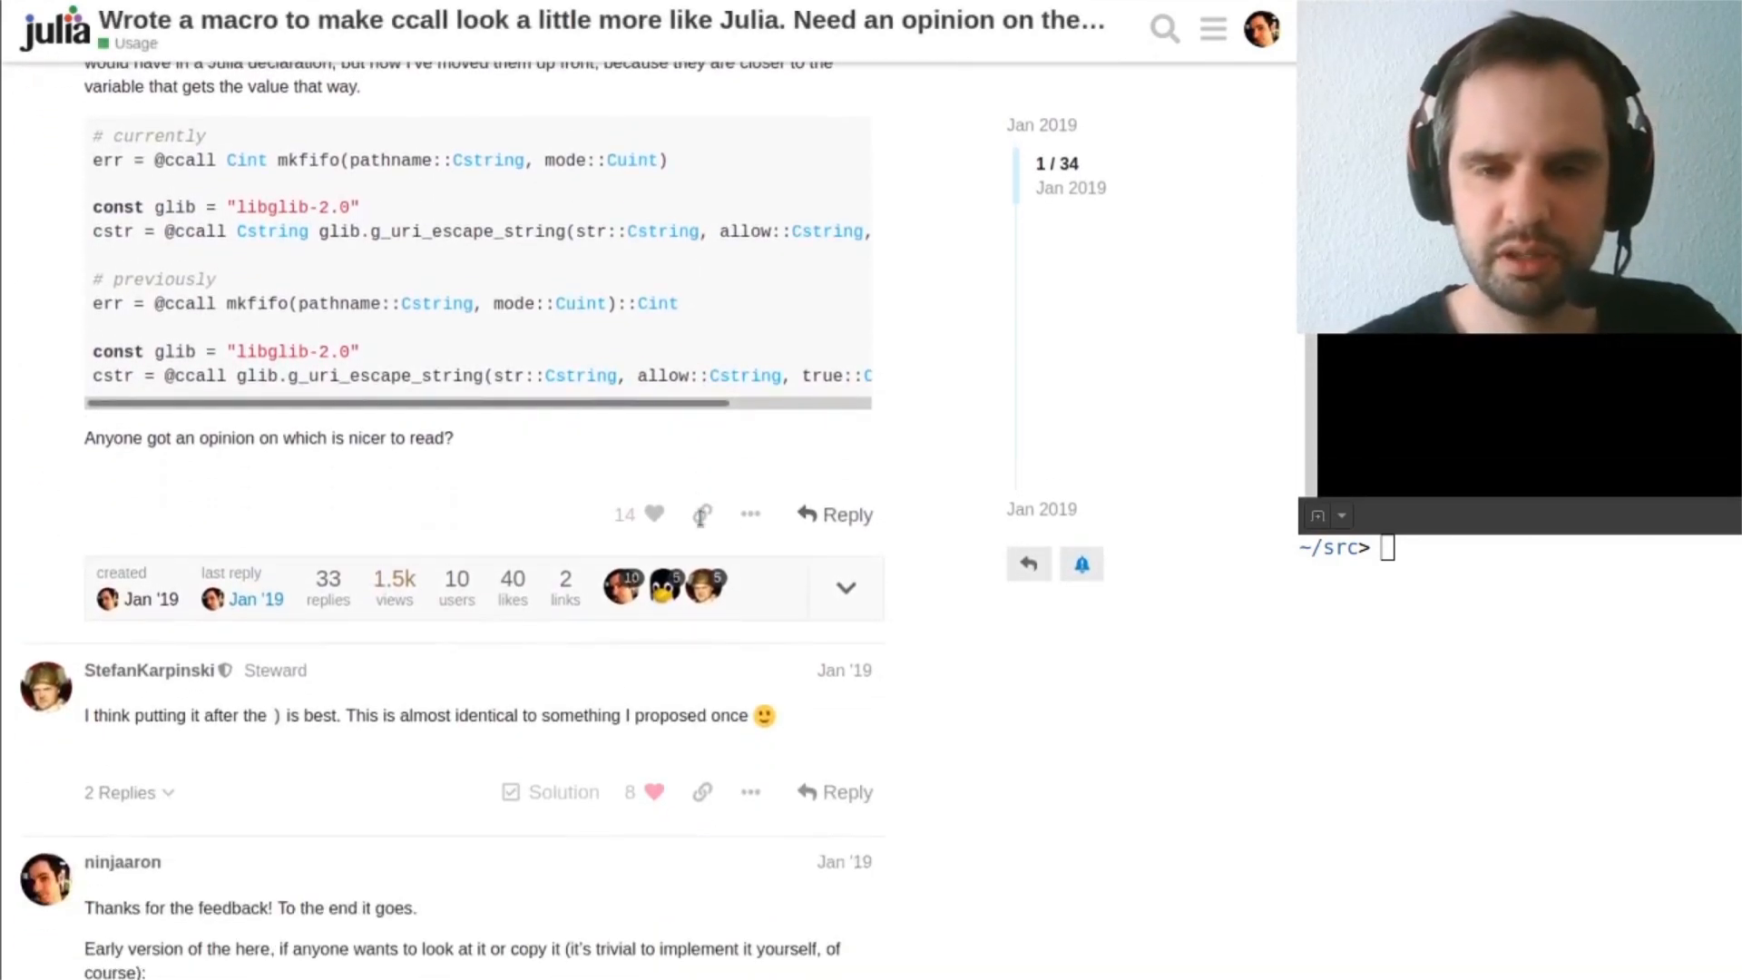
{"action": "scroll", "scroll_direction": "down", "scroll_amount": 3}
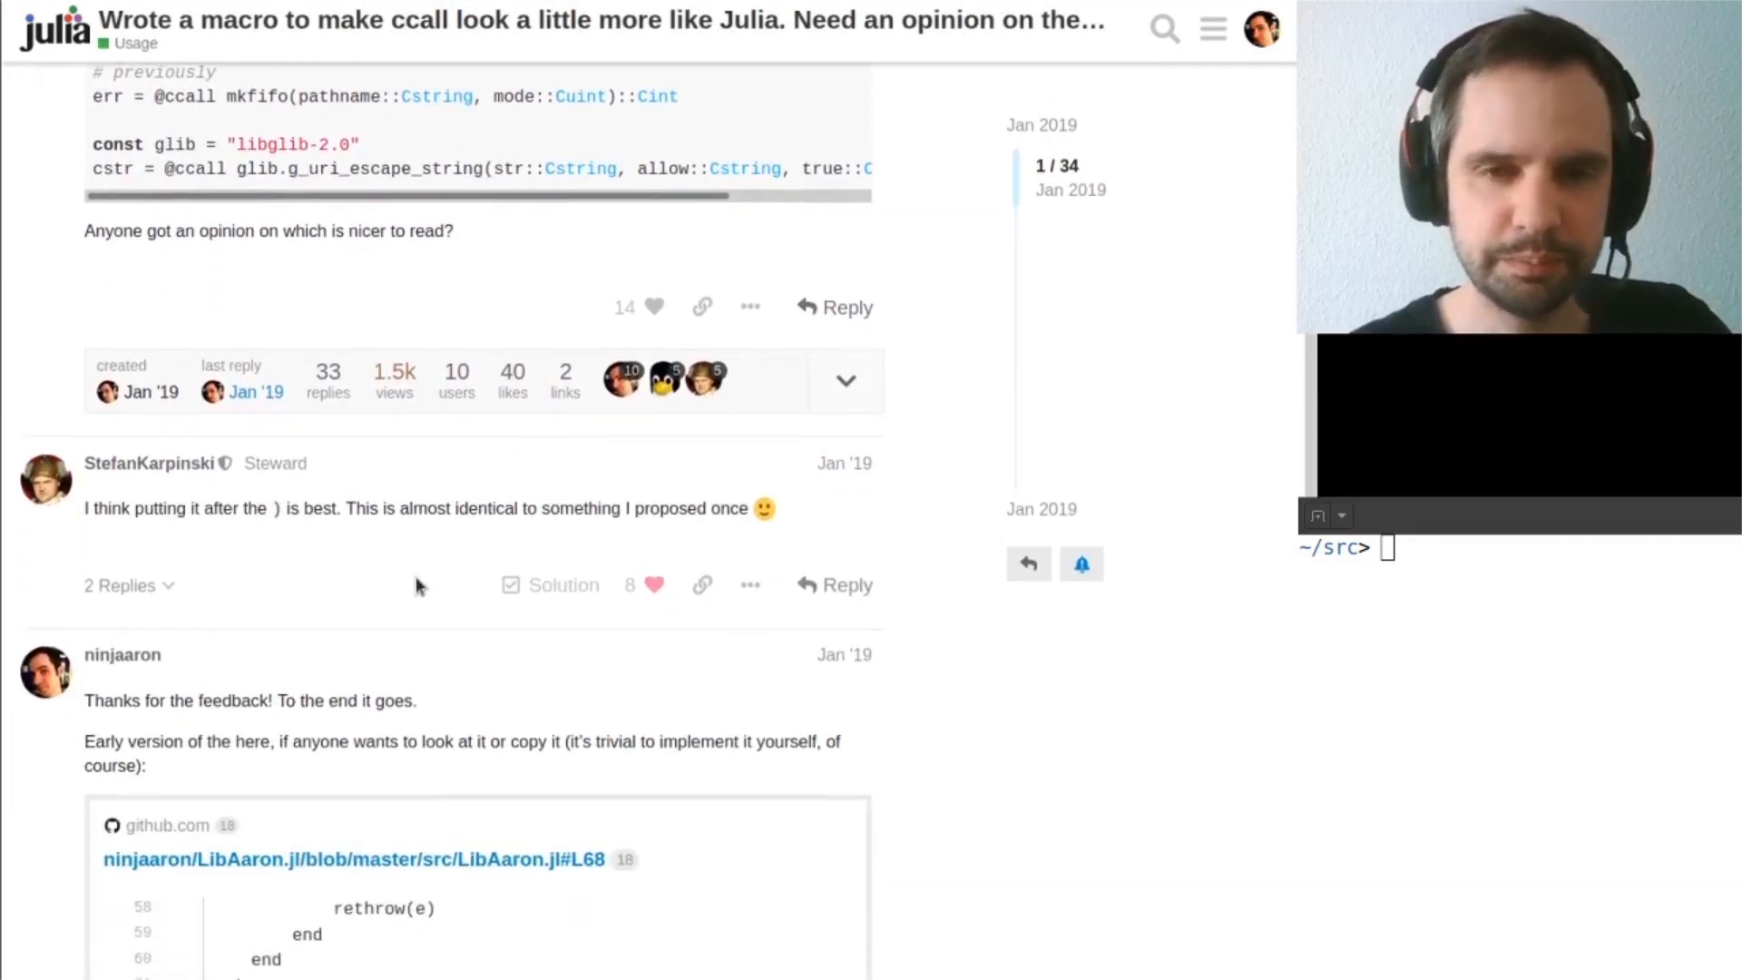
{"action": "scroll", "scroll_direction": "down", "scroll_amount": 3}
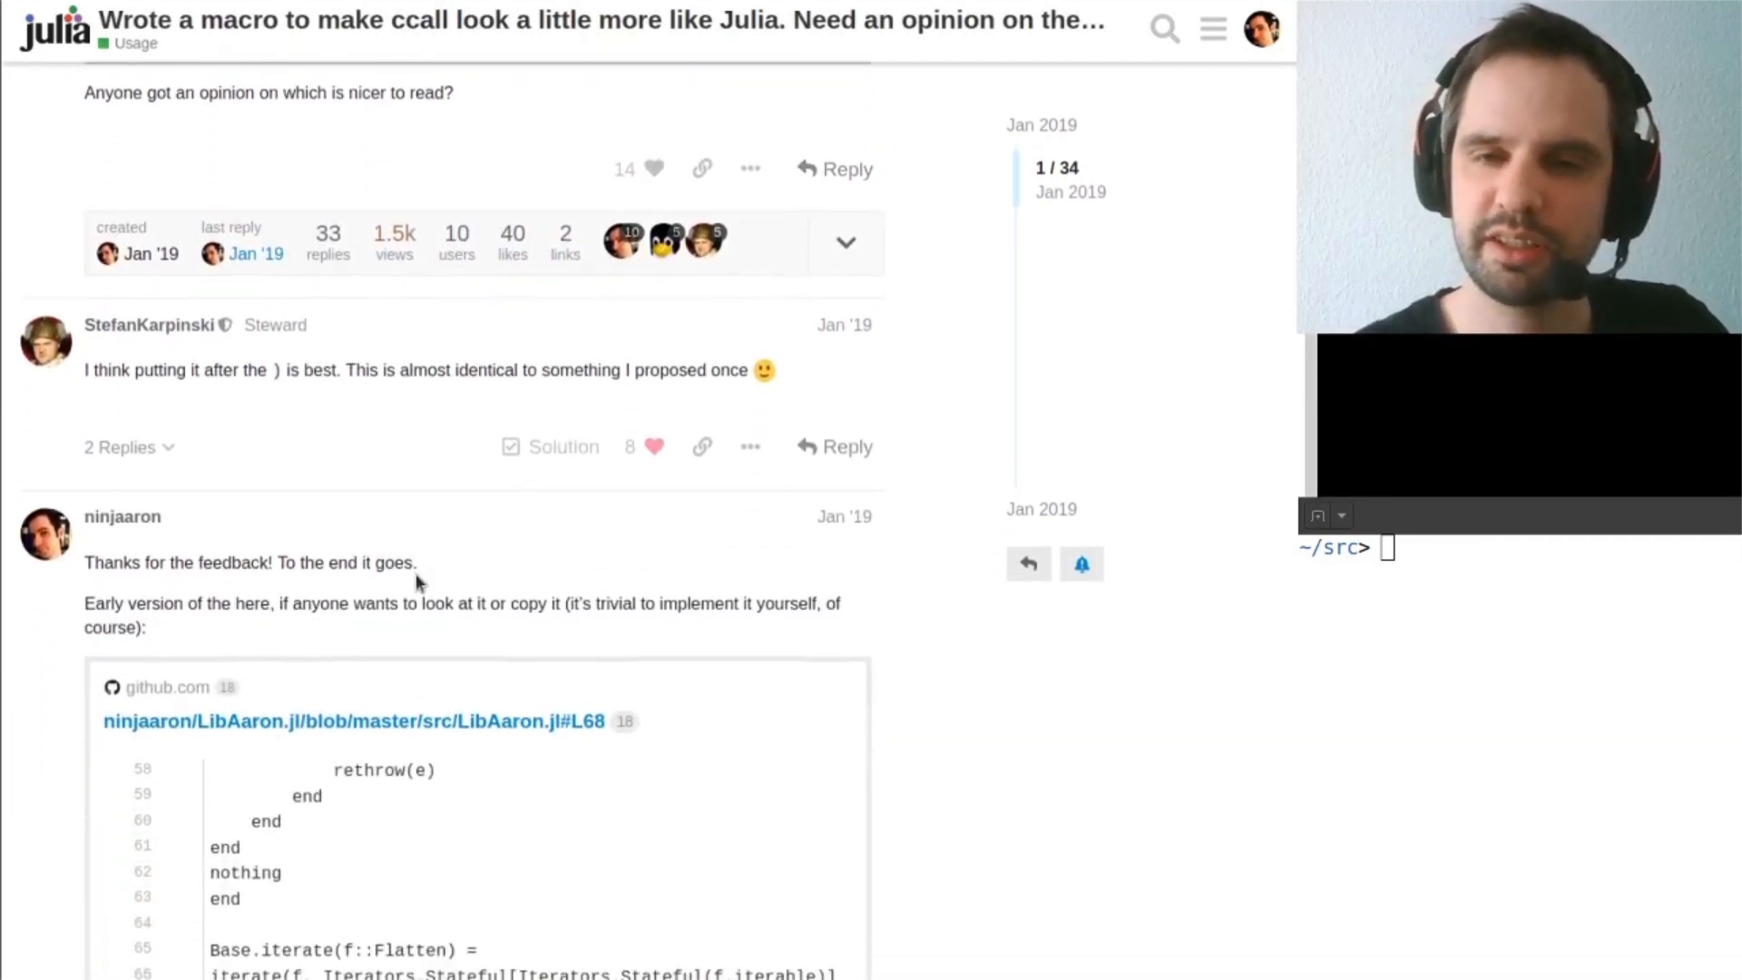
{"action": "scroll", "scroll_direction": "up", "scroll_amount": 3}
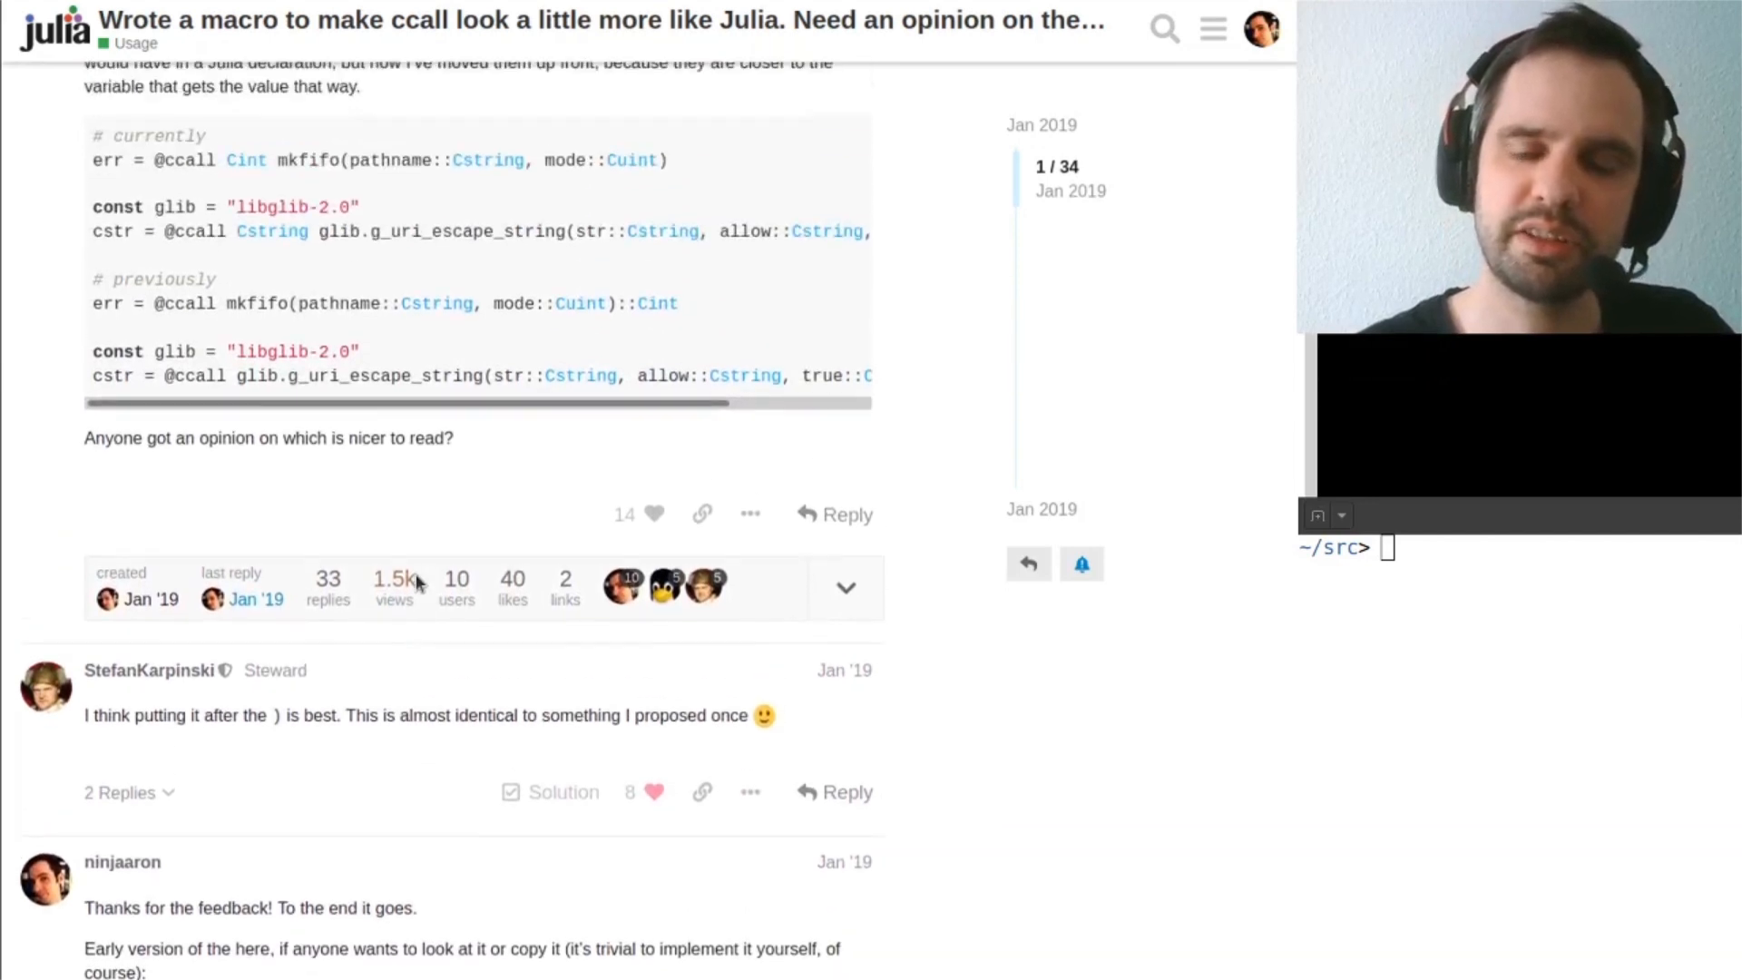
{"action": "scroll", "scroll_direction": "down", "scroll_amount": 3}
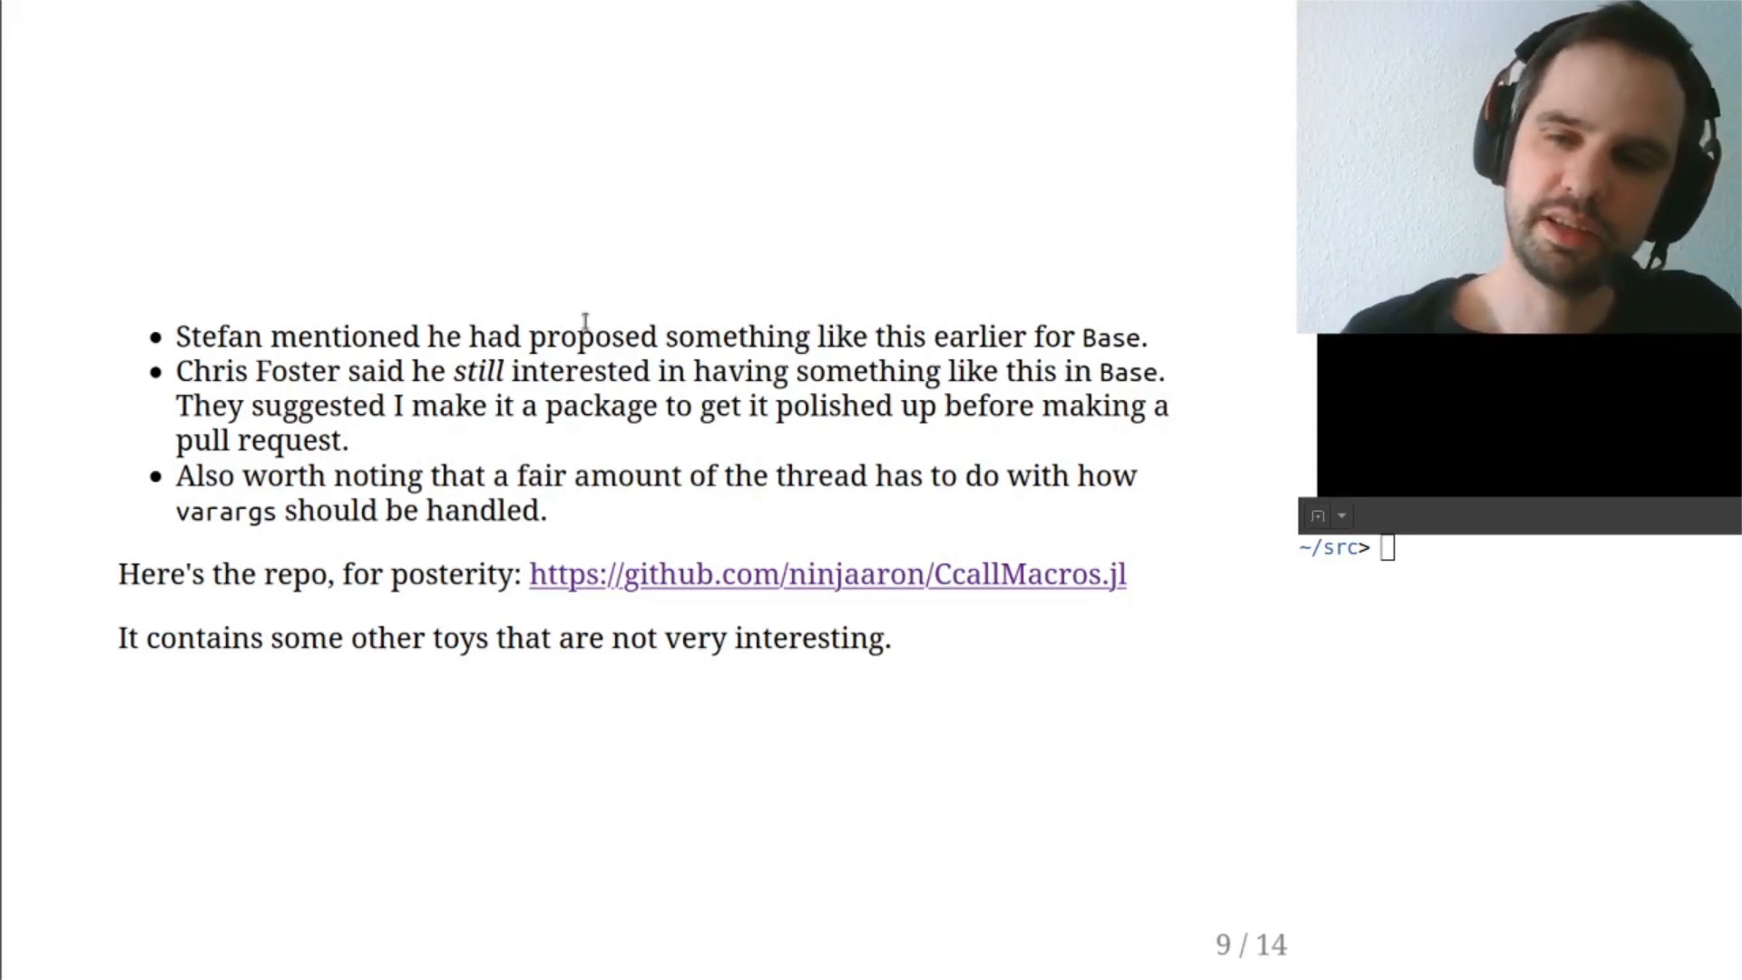
{"action": "mouse_move", "coordinate": [744, 577]}
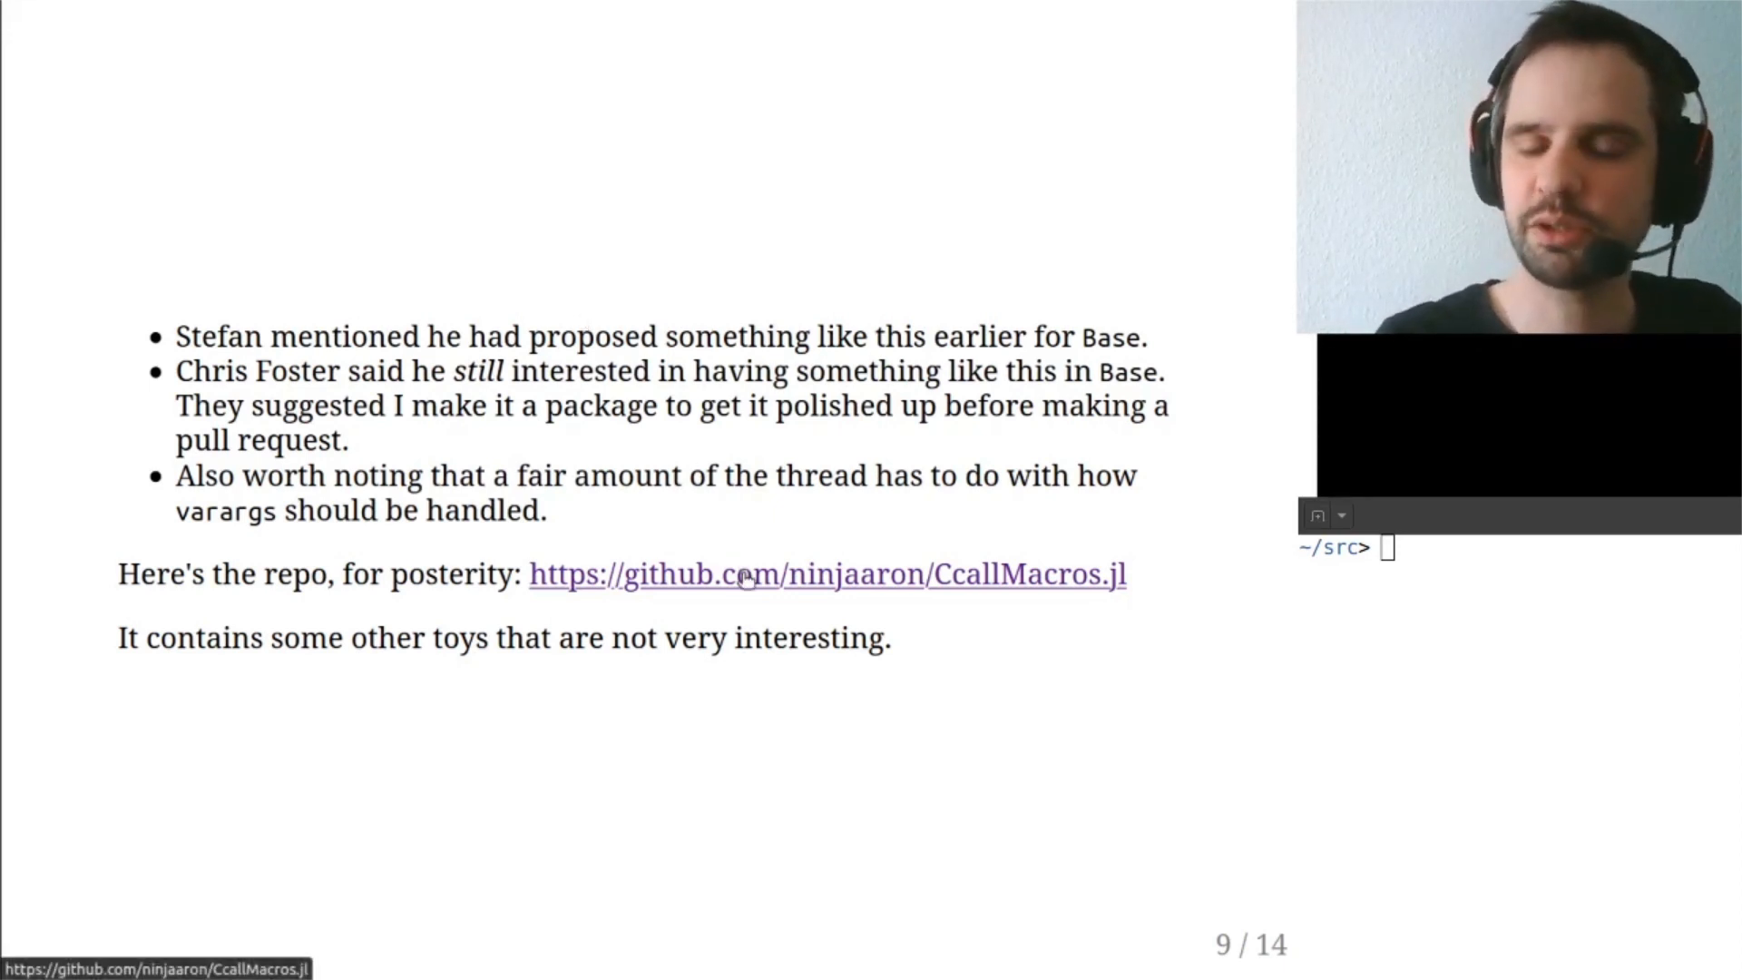
{"action": "mouse_move", "coordinate": [833, 625]}
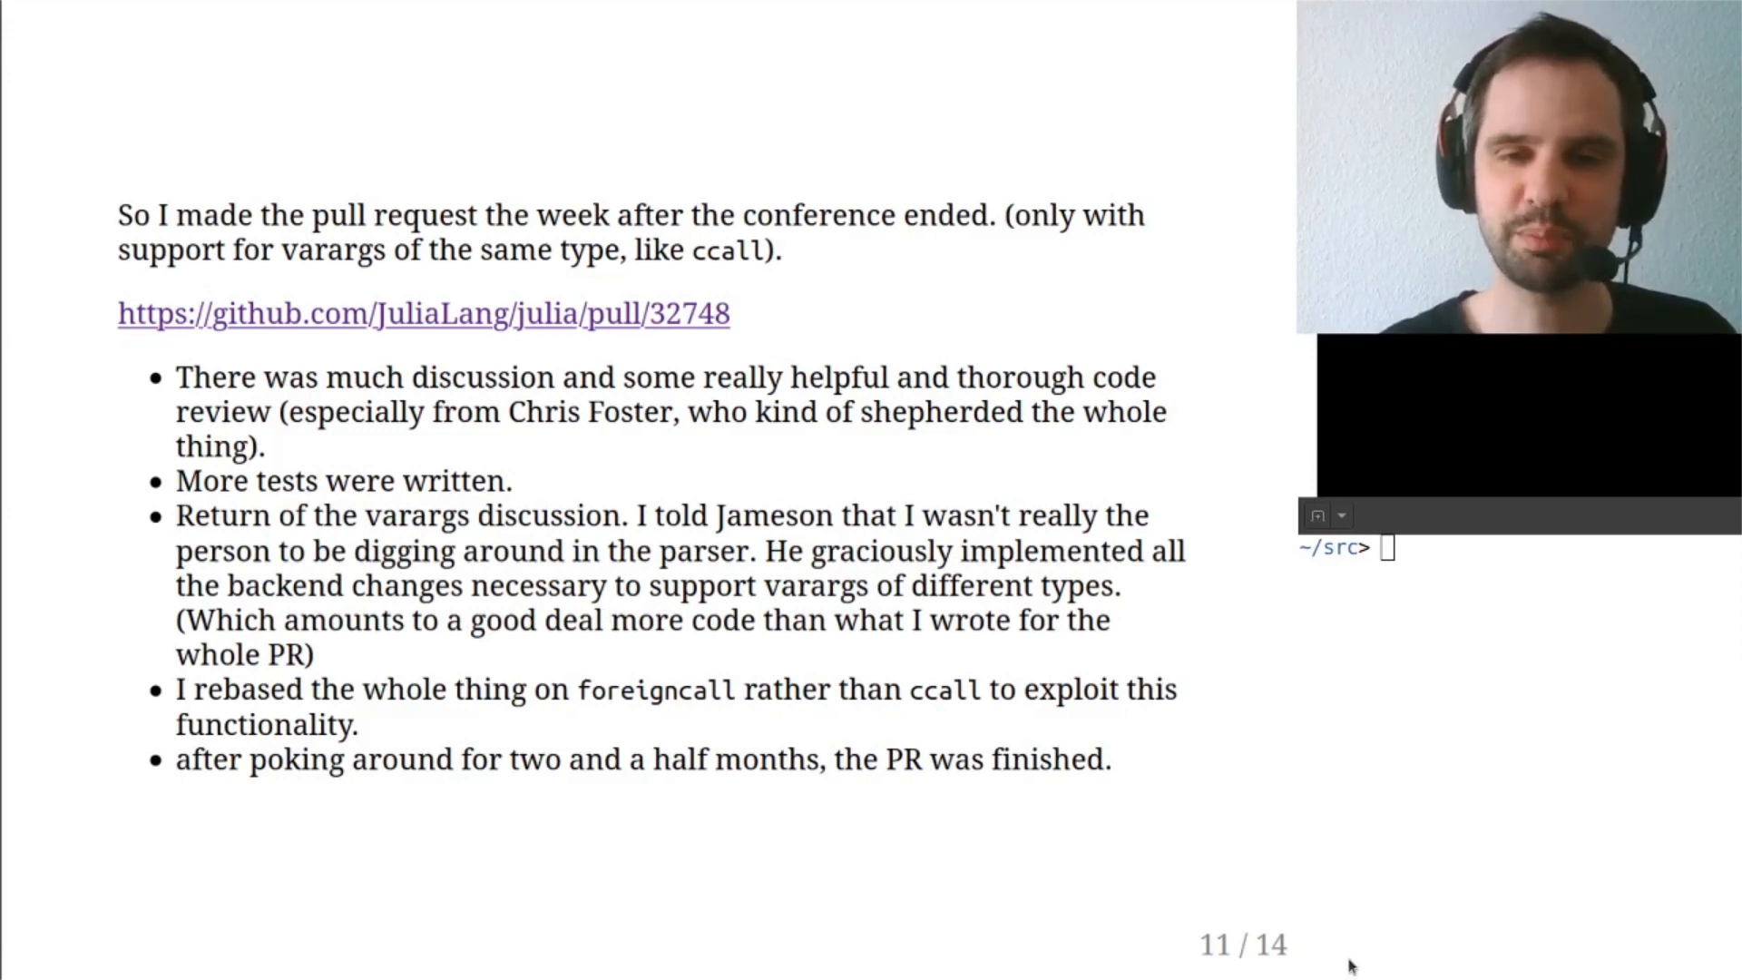
{"action": "mouse_move", "coordinate": [860, 556]}
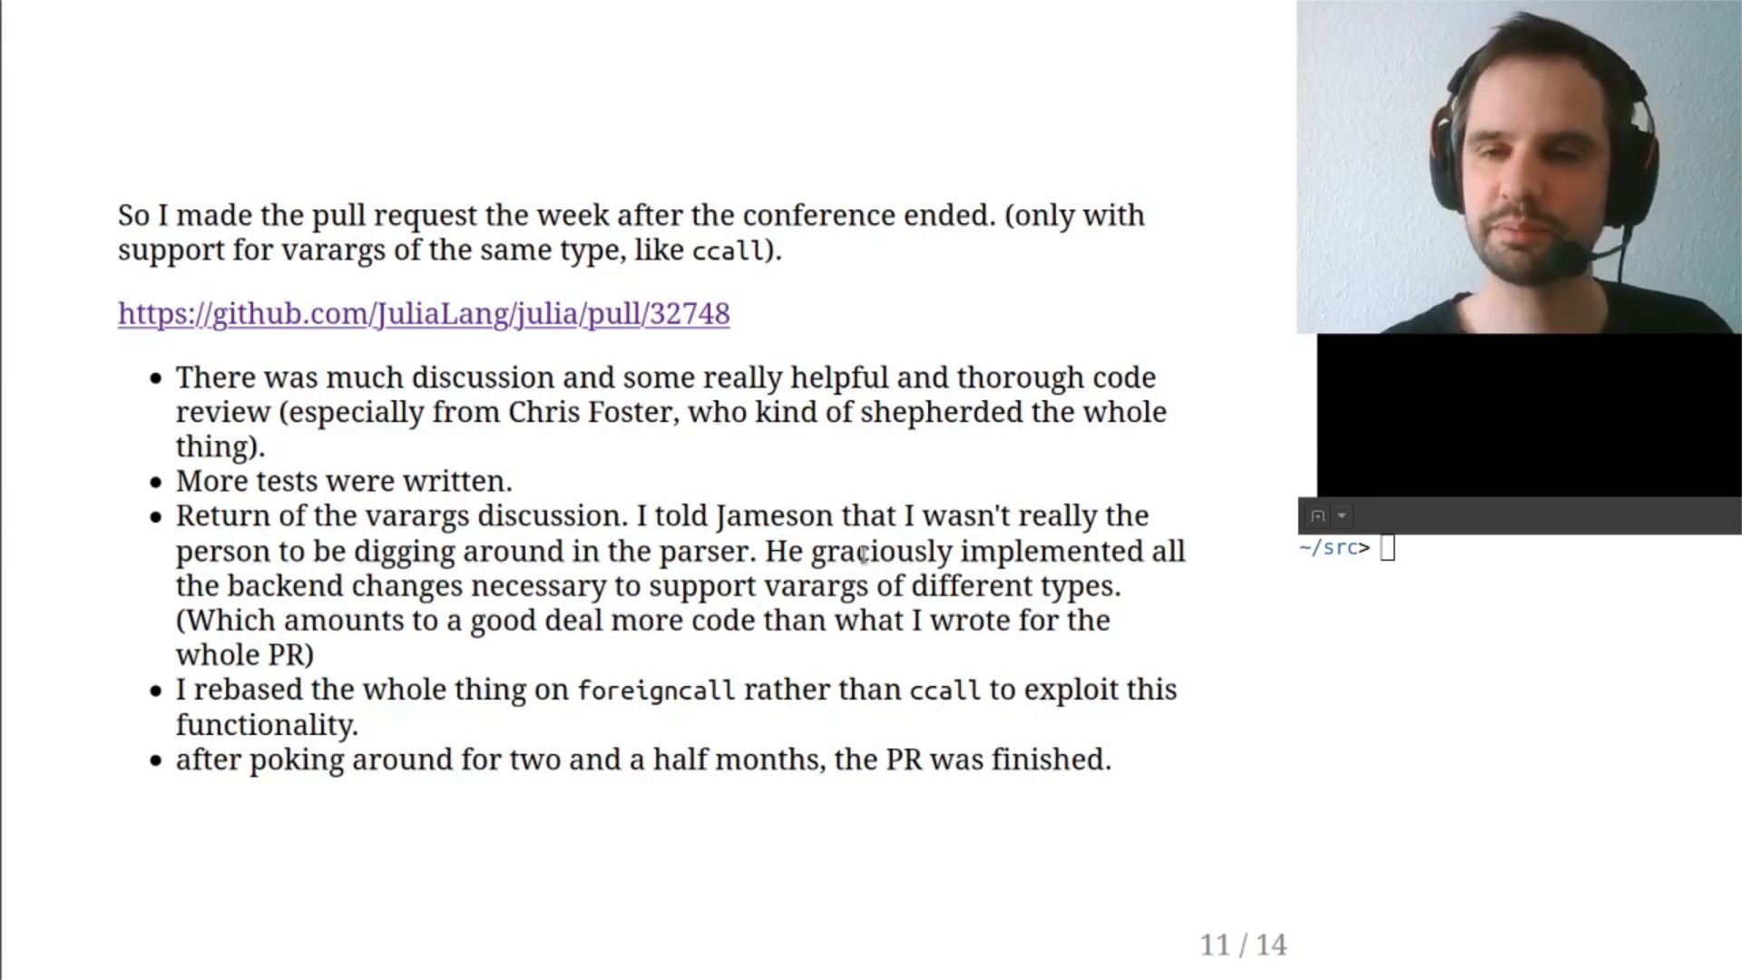